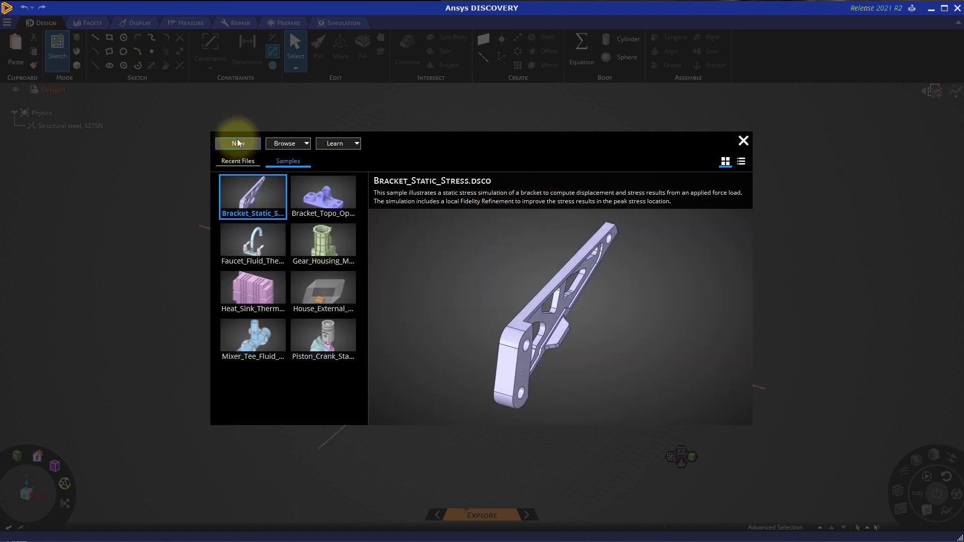
Open the Wingsuit.dsco model from the start screen.
{"action": "left_click", "coordinate": [283, 143]}
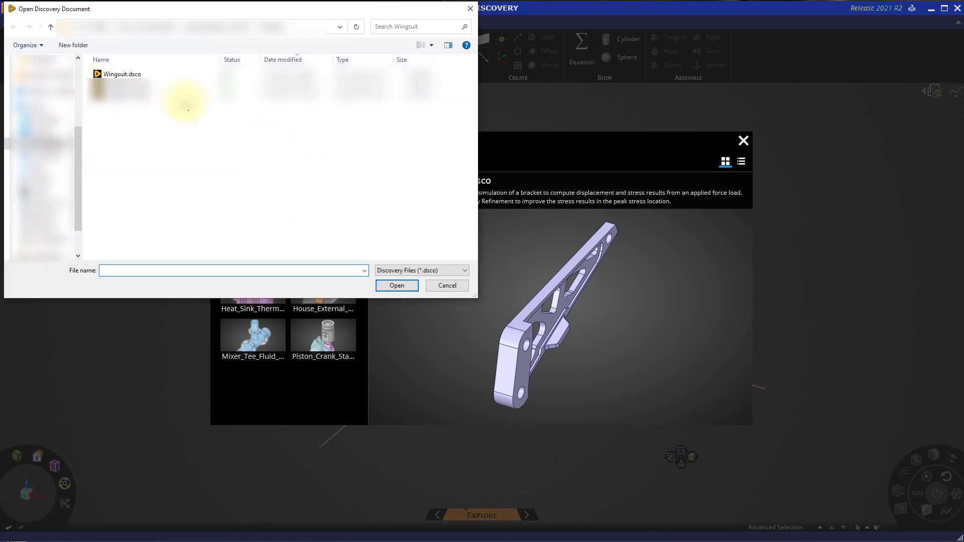
{"action": "left_click", "coordinate": [121, 73]}
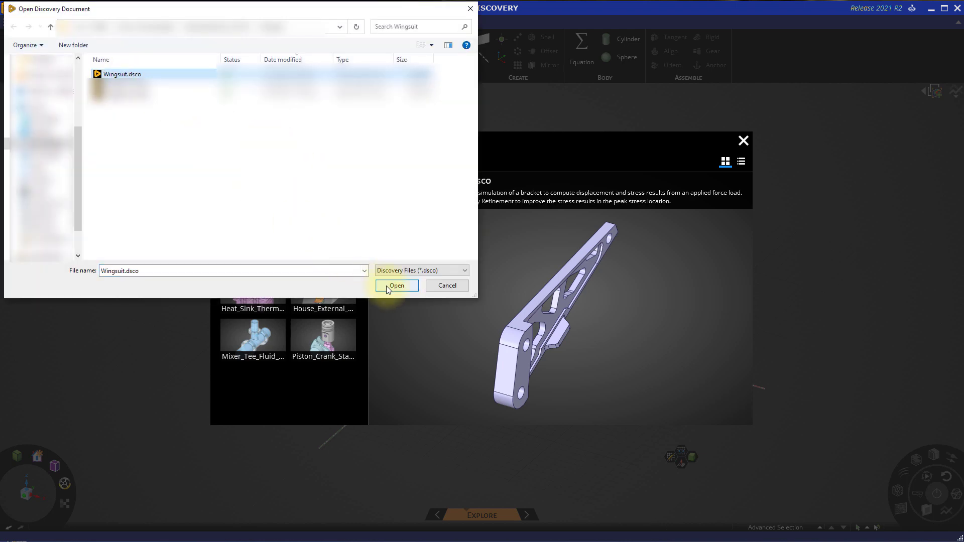
{"action": "left_click", "coordinate": [396, 285]}
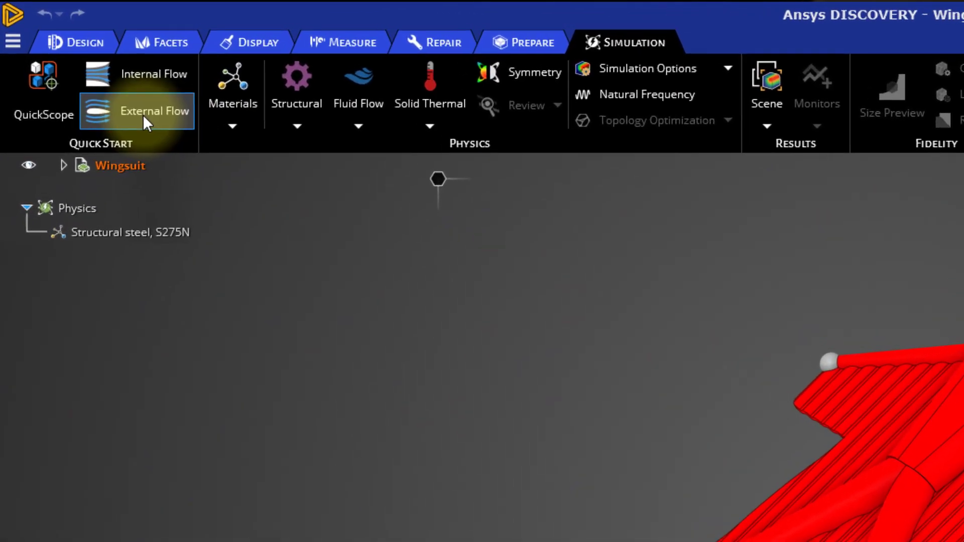
Create an External Flow enclosure around the skydiver and inspect it from the side.
{"action": "left_click", "coordinate": [155, 112]}
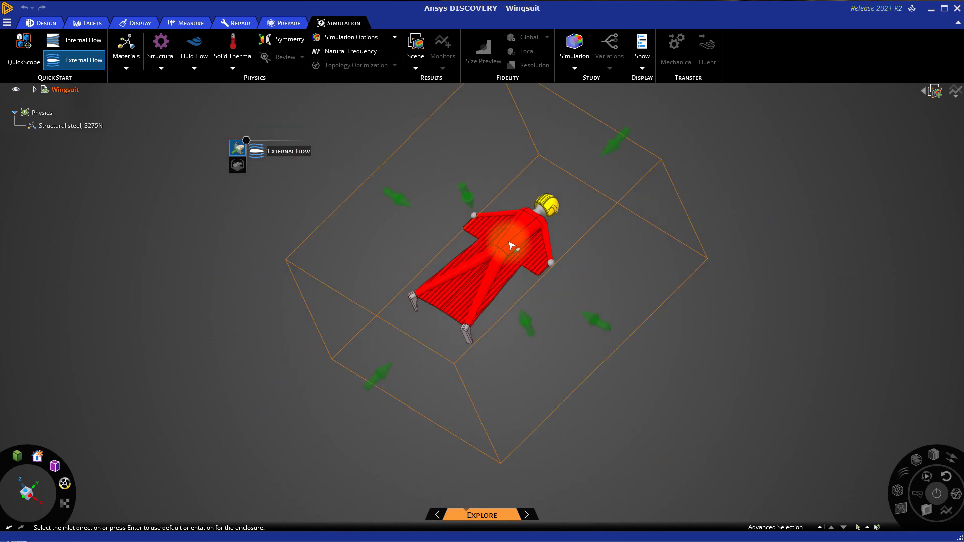
{"action": "left_click_drag", "start_coordinate": [510, 246], "coordinate": [504, 240]}
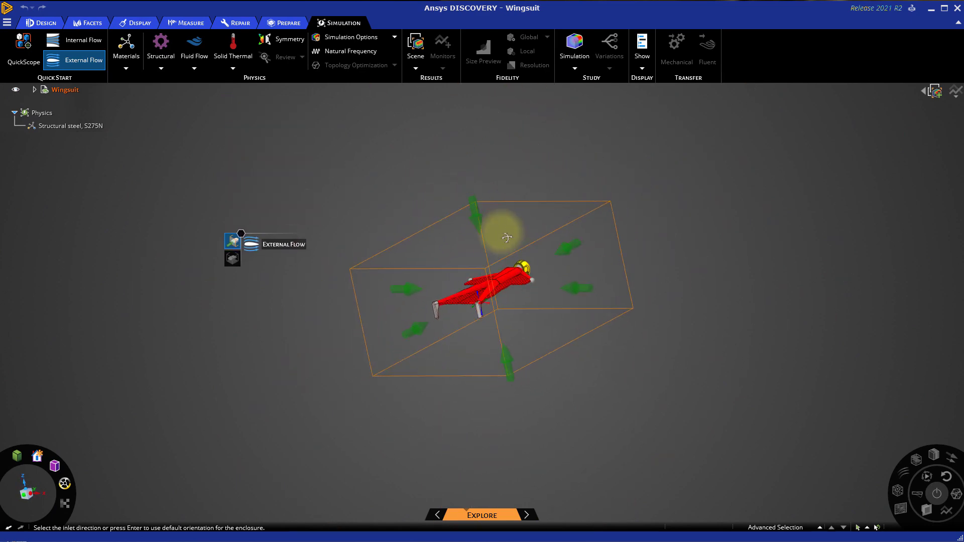
{"action": "left_click_drag", "start_coordinate": [506, 238], "coordinate": [505, 336]}
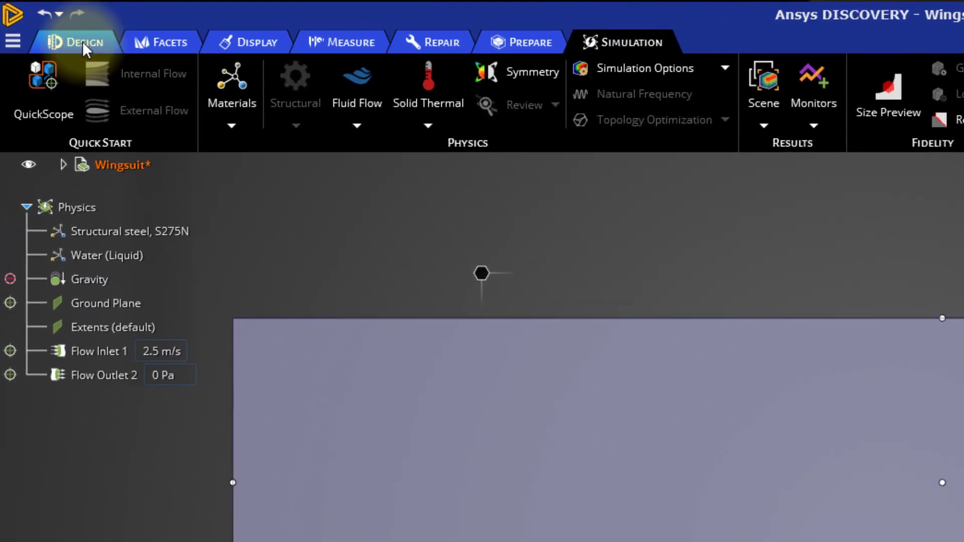
In the Design workspace, expand Wingsuit to list SkyDiver, Wingsuit and Enclosure, then leave Move.
{"action": "left_click", "coordinate": [75, 42]}
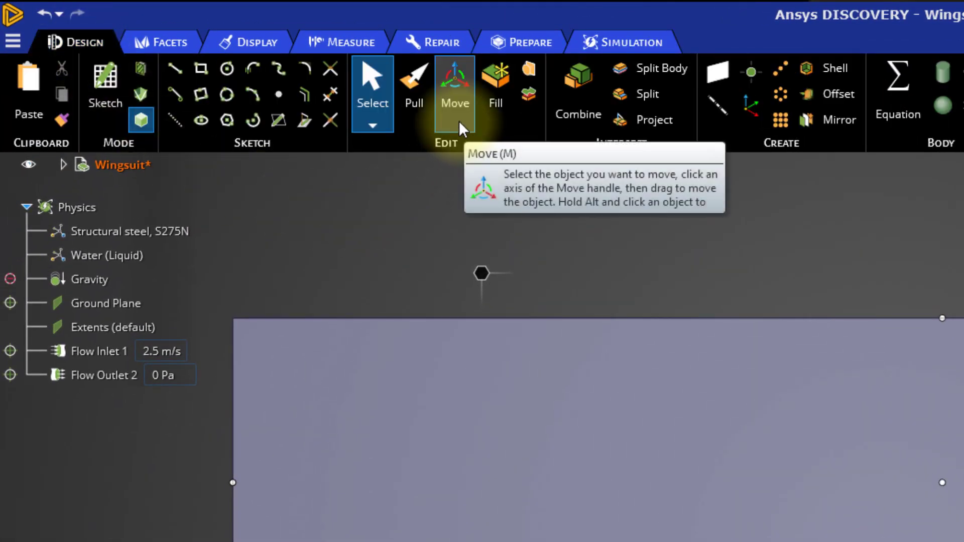
{"action": "left_click", "coordinate": [454, 87]}
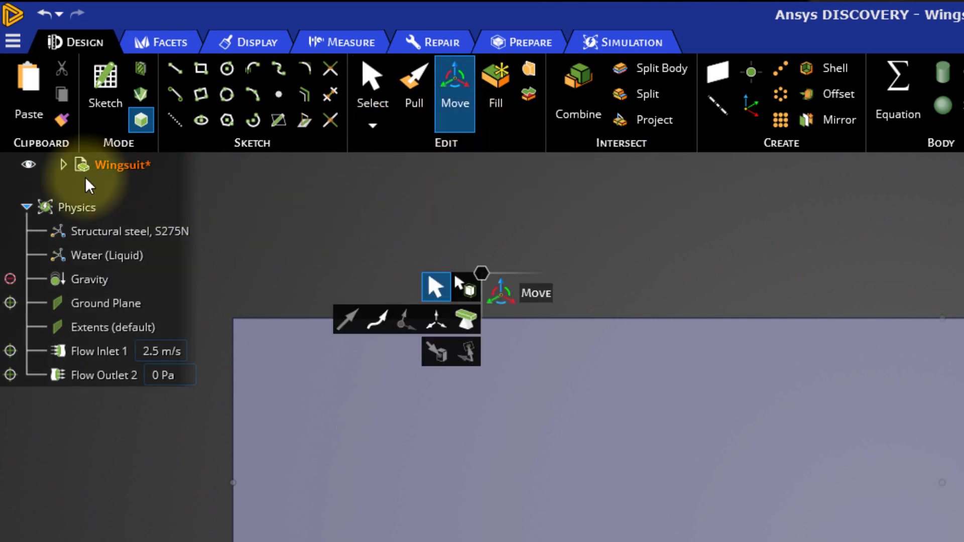
{"action": "left_click", "coordinate": [62, 164]}
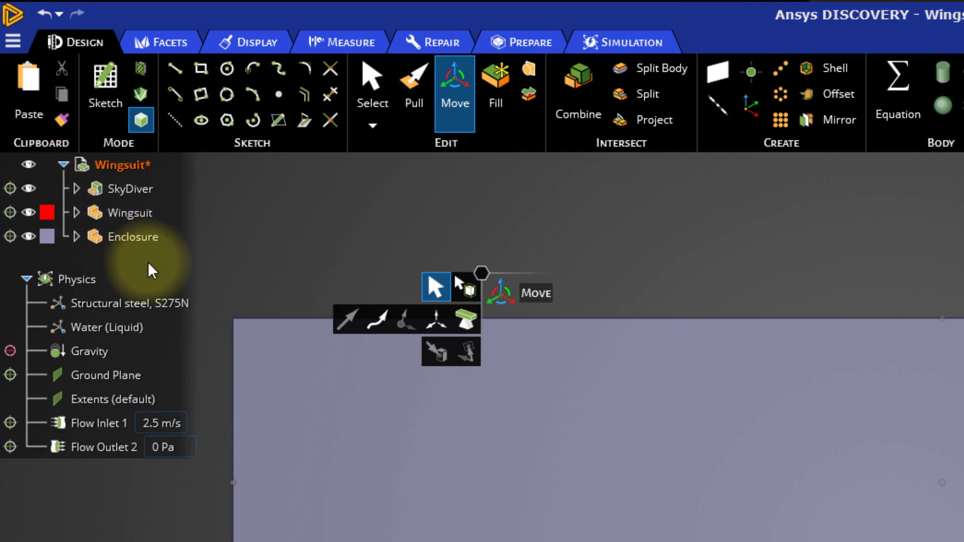
{"action": "left_click", "coordinate": [140, 236]}
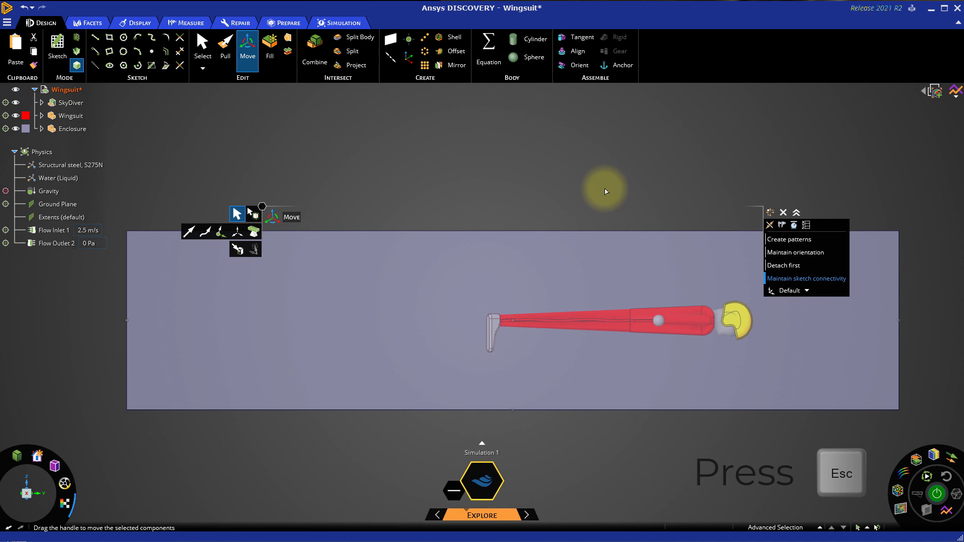
{"action": "left_click", "coordinate": [201, 45]}
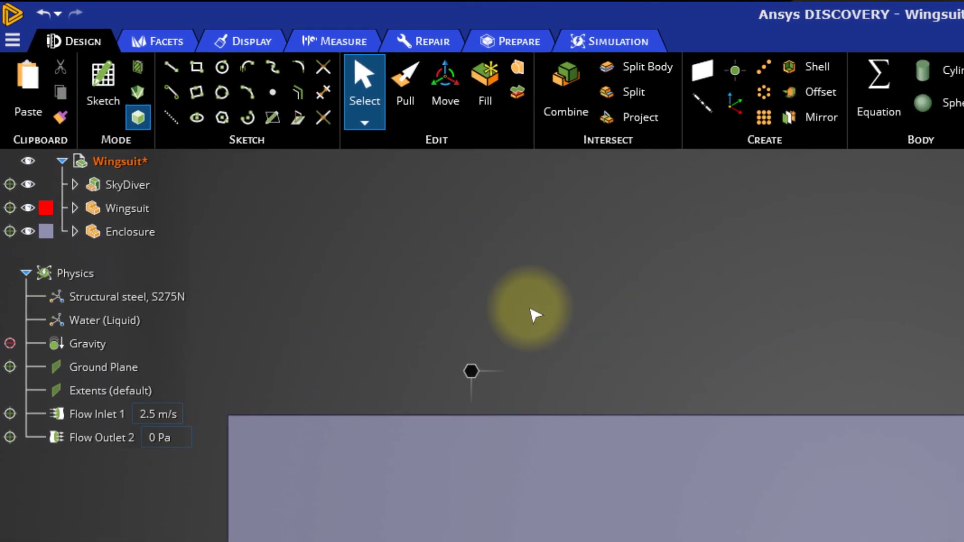
Edit the Water (Liquid) material and replace it with Air.
{"action": "left_click", "coordinate": [101, 320]}
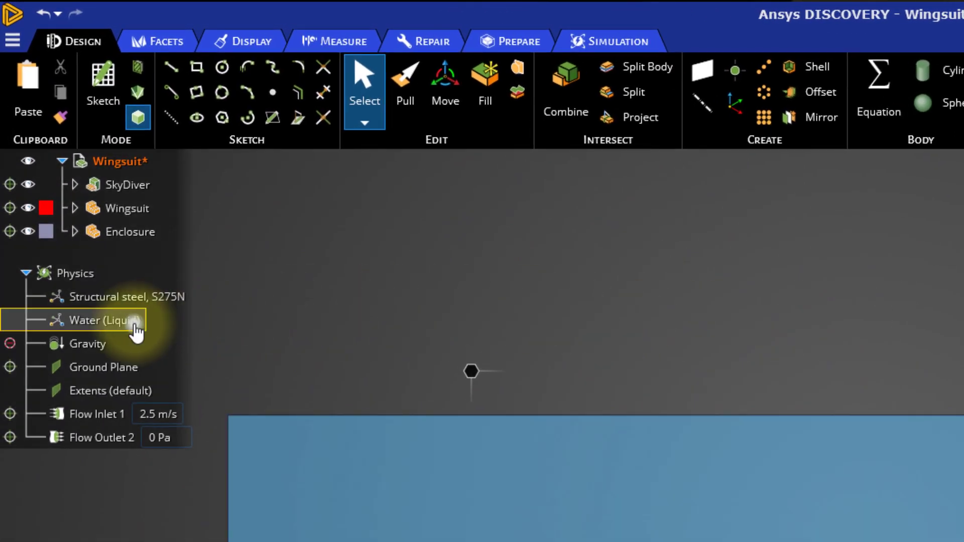
{"action": "right_click", "coordinate": [111, 321]}
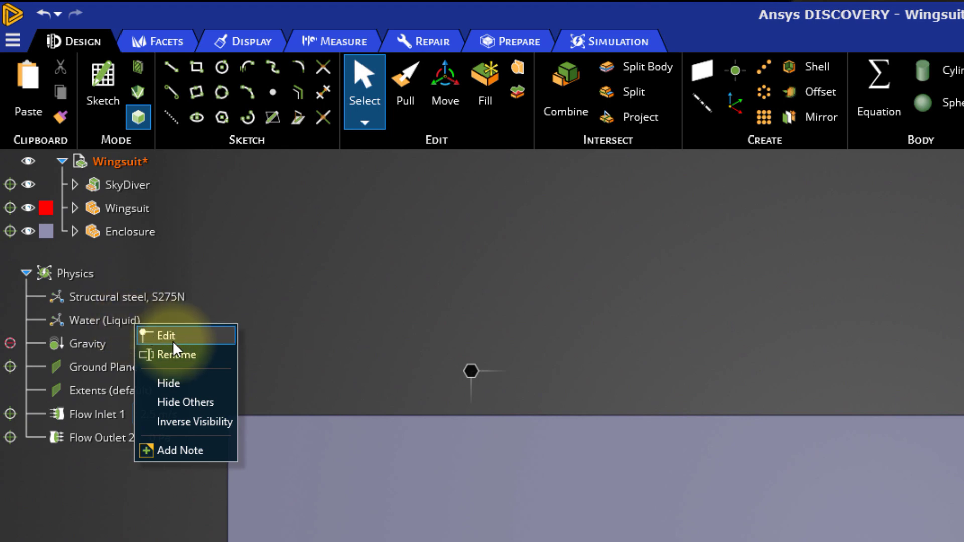
{"action": "left_click", "coordinate": [167, 335]}
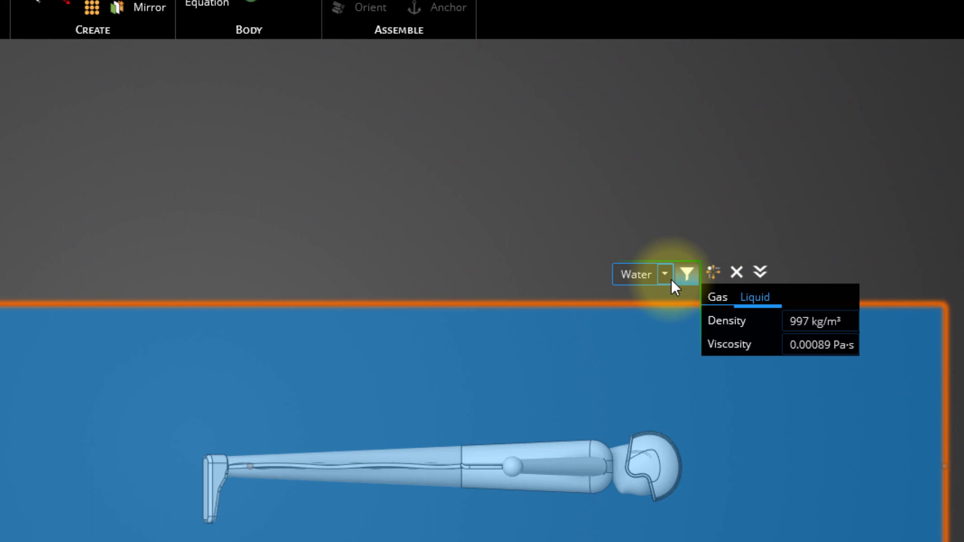
{"action": "left_click", "coordinate": [664, 274]}
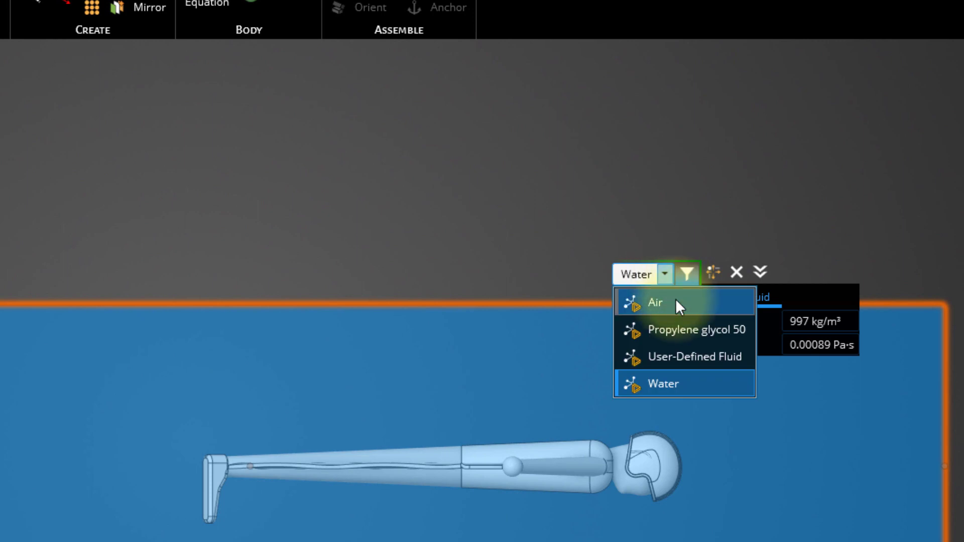
{"action": "left_click", "coordinate": [654, 302]}
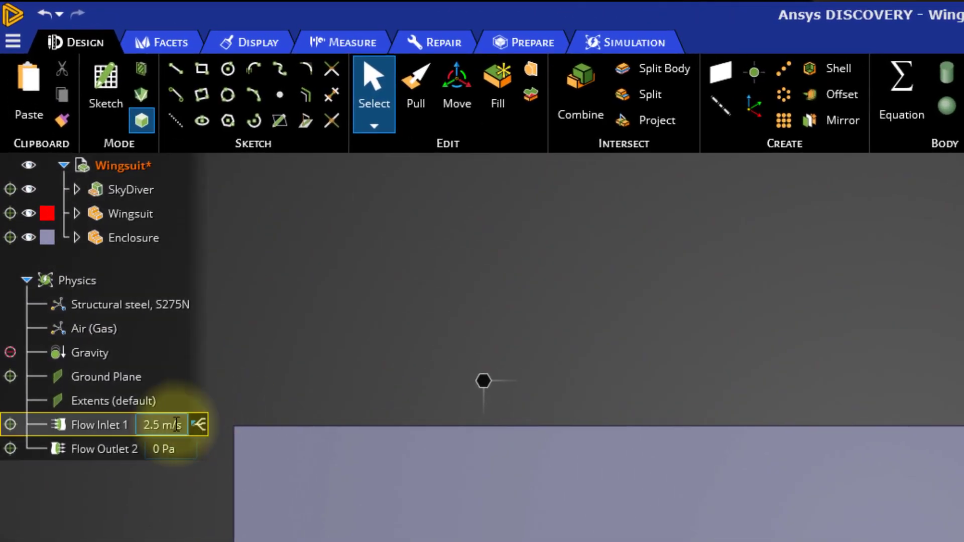
Set Flow Inlet 1 to 20 m/s, delete the Ground Plane and select the Enclosure.
{"action": "left_click", "coordinate": [167, 424]}
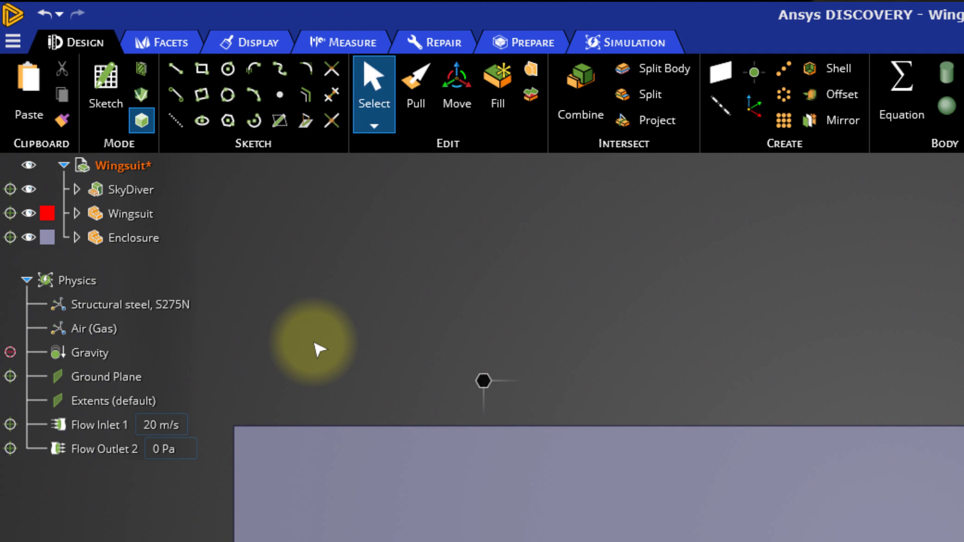
{"action": "mouse_move", "coordinate": [307, 352]}
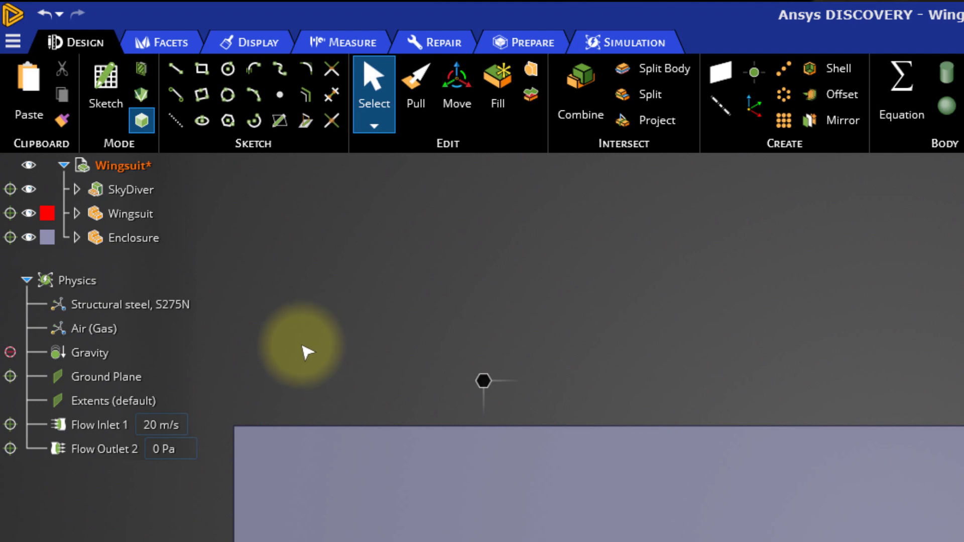
{"action": "right_click", "coordinate": [106, 377]}
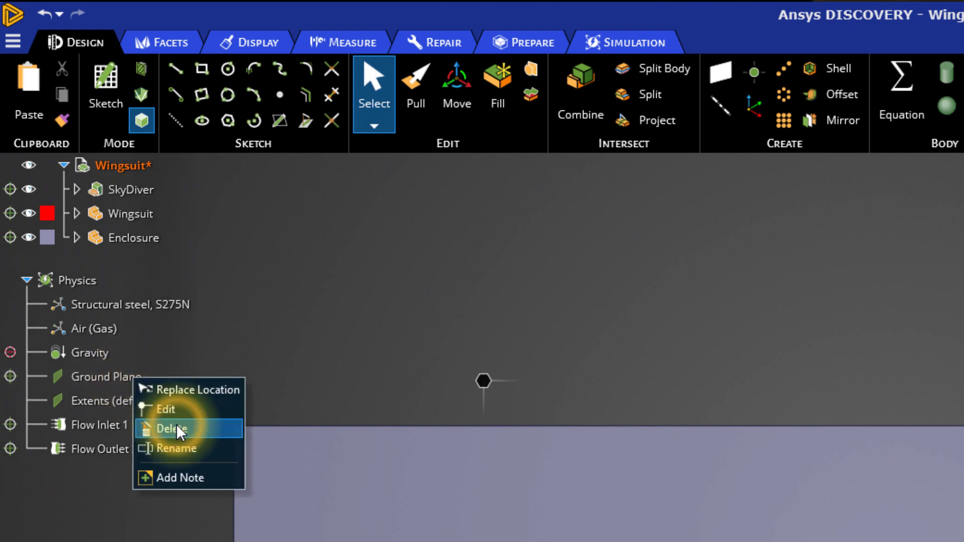
{"action": "left_click", "coordinate": [170, 429]}
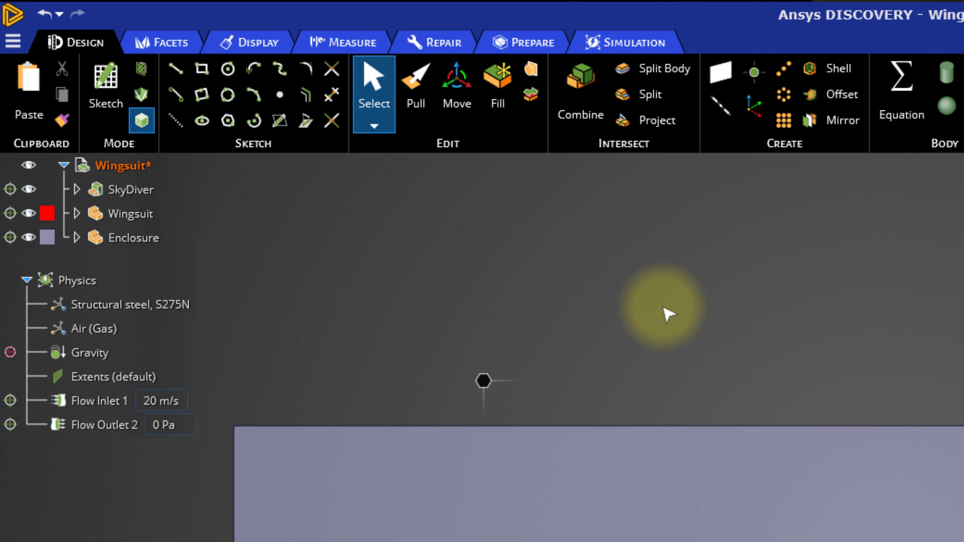
{"action": "left_click", "coordinate": [130, 237]}
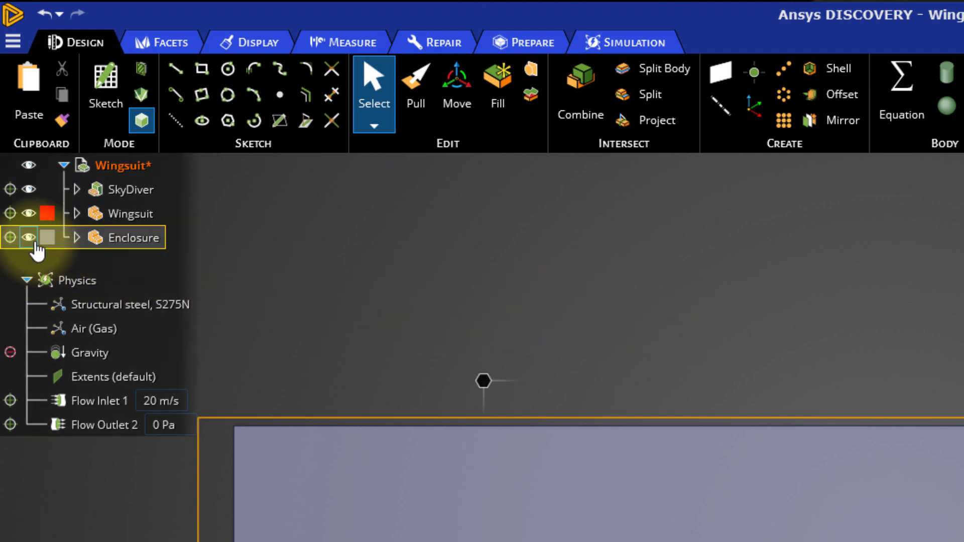
{"action": "left_click", "coordinate": [28, 237]}
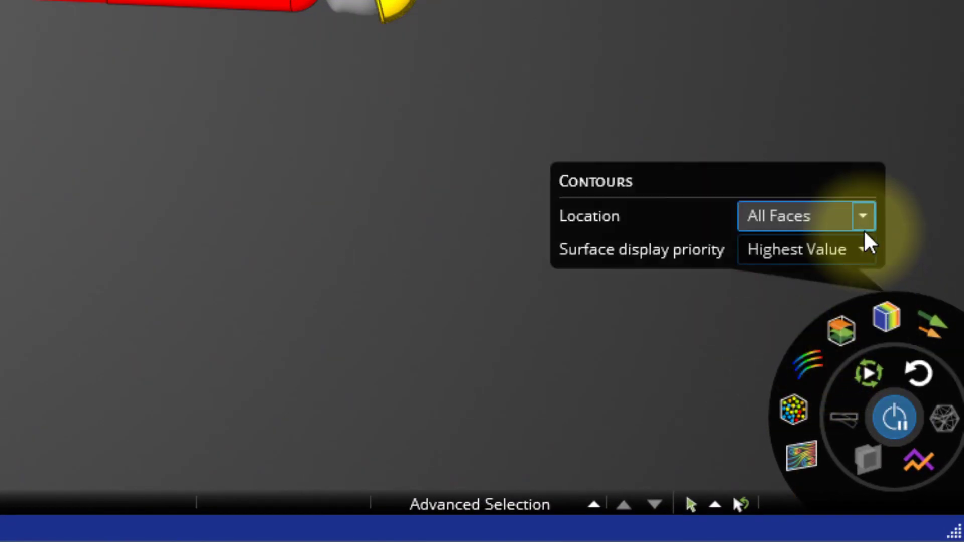
Set the contour Surface display priority so velocity shows on the cutting plane.
{"action": "left_click", "coordinate": [864, 249]}
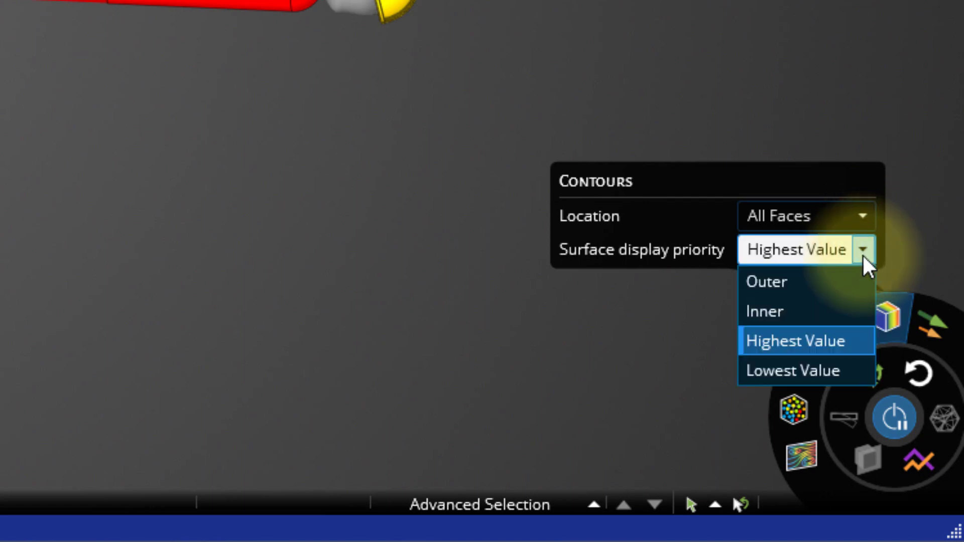
{"action": "left_click", "coordinate": [766, 281]}
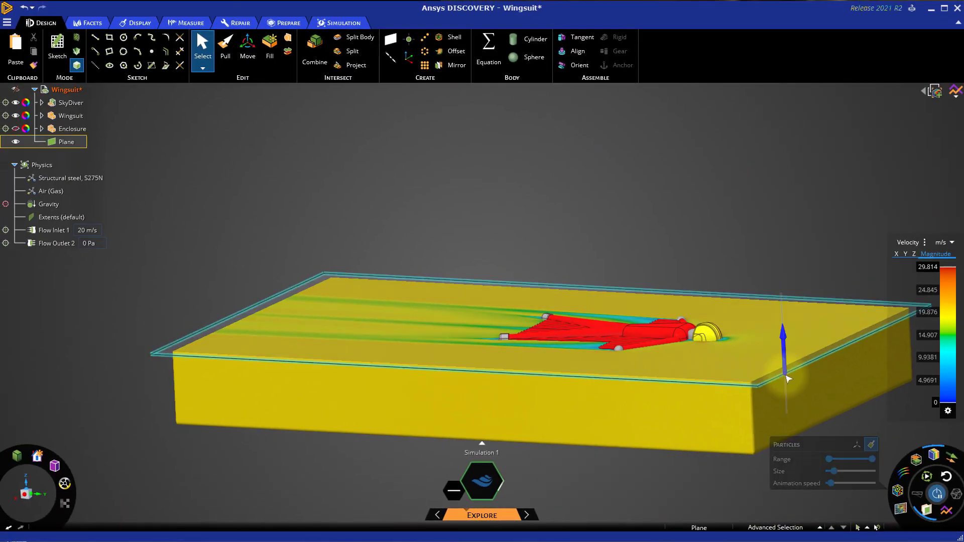
Move the plane to slice lengthwise through the skydiver, then return to Select.
{"action": "left_click", "coordinate": [247, 46]}
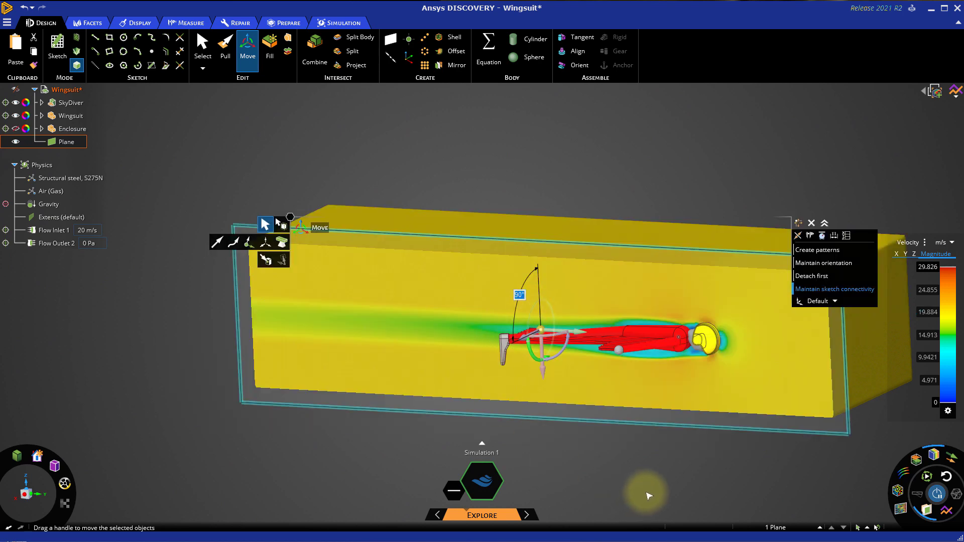
{"action": "left_click", "coordinate": [202, 46]}
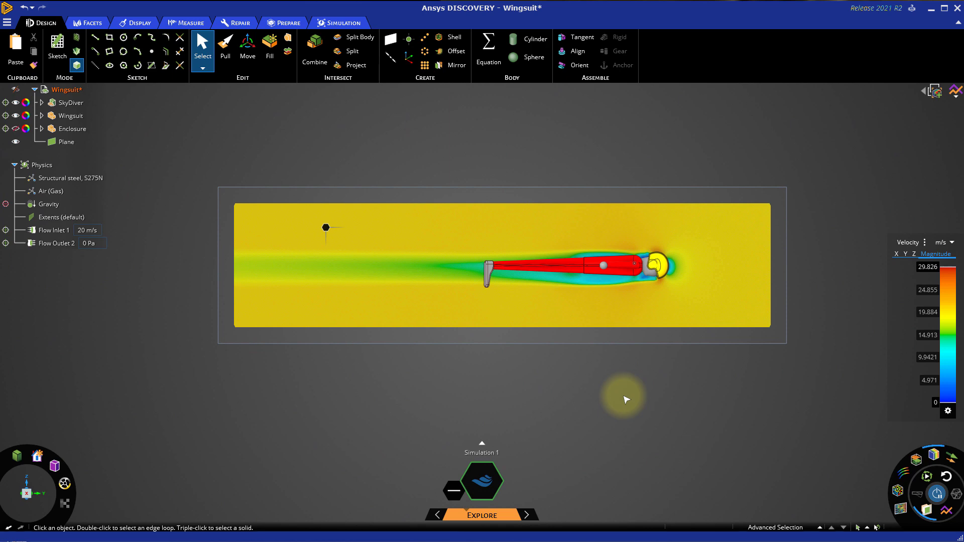
Rotate SkyDiver and Wingsuit together by 7.5 degrees with Move.
{"action": "left_click", "coordinate": [247, 46]}
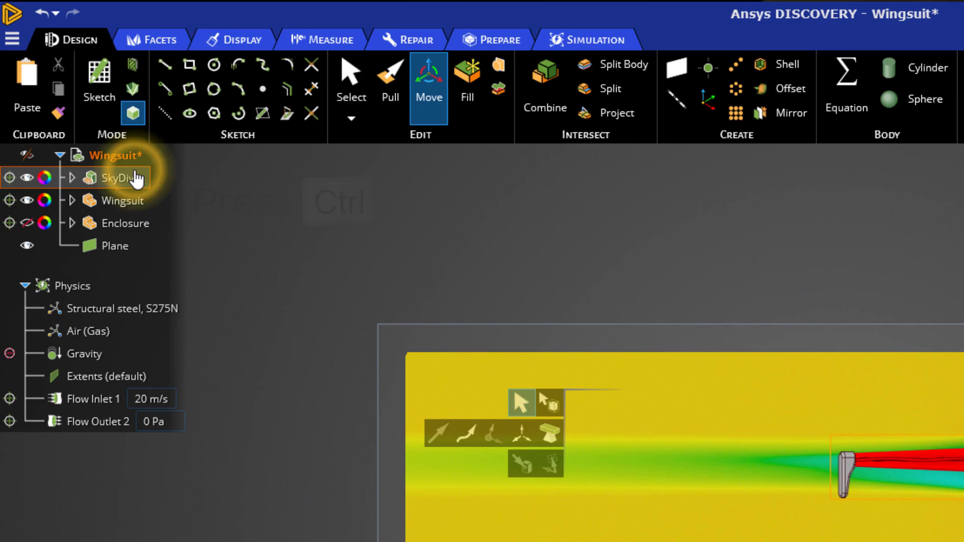
{"action": "left_click", "coordinate": [122, 200]}
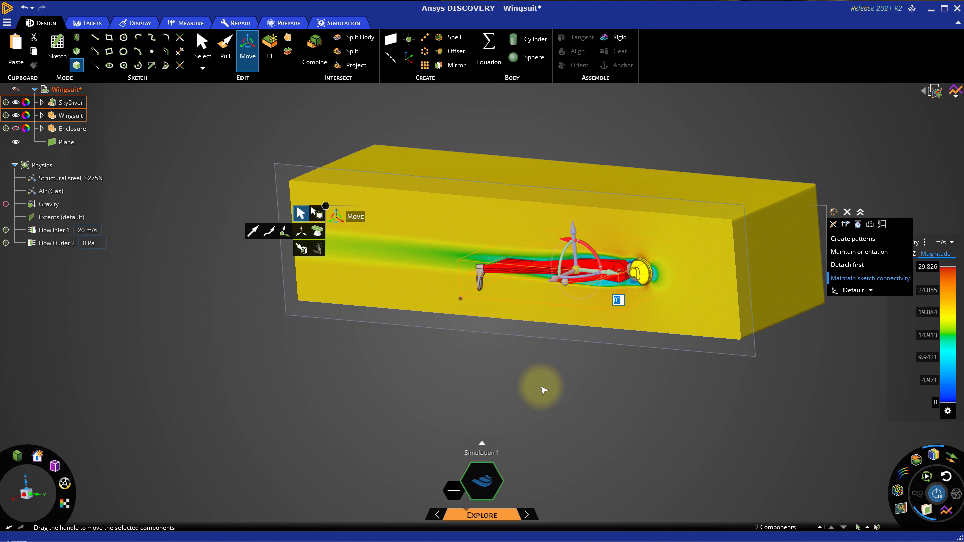
{"action": "mouse_move", "coordinate": [571, 349]}
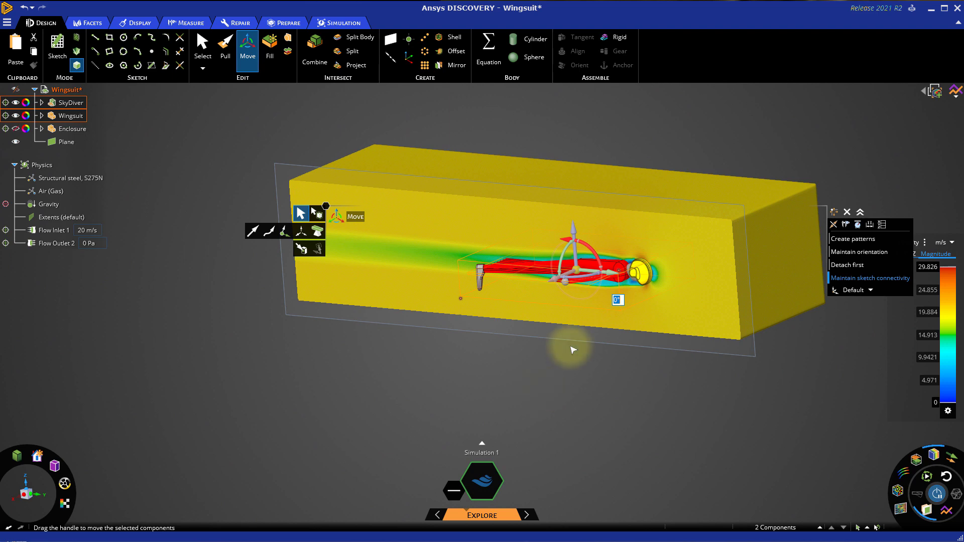
{"action": "type", "text": "7.5"}
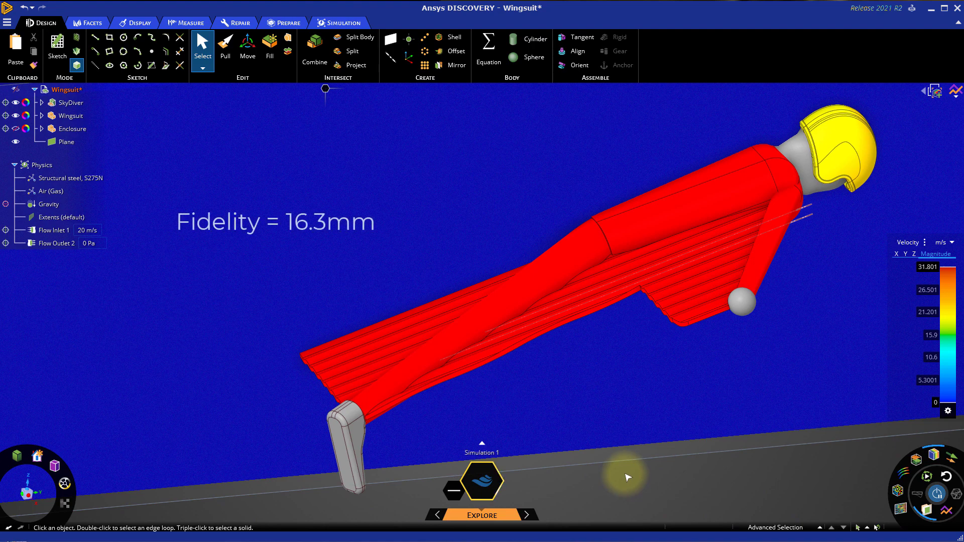
{"action": "mouse_move", "coordinate": [617, 486]}
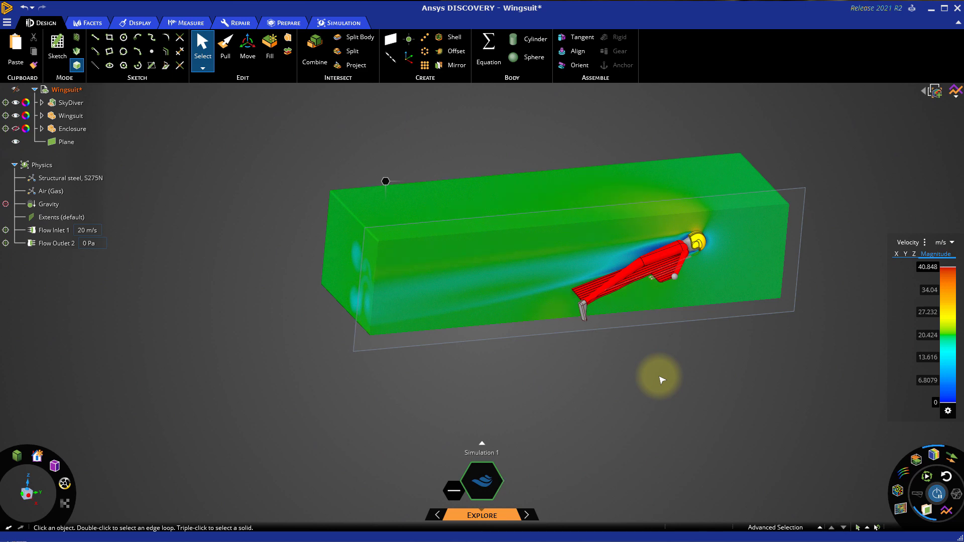
{"action": "mouse_move", "coordinate": [658, 382]}
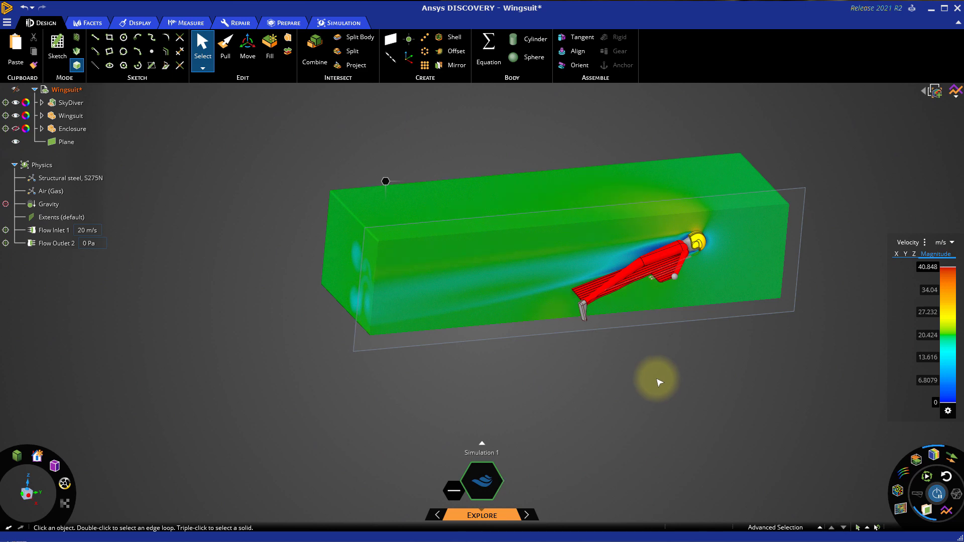
Pick the Pull tool after the recomputed results peak near 40.8 m/s.
{"action": "left_click", "coordinate": [15, 130]}
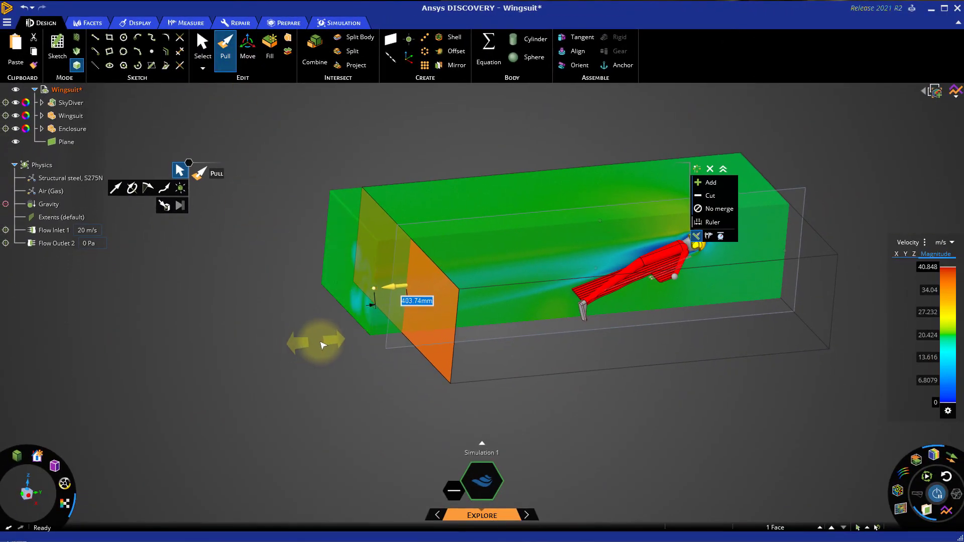
Pull the enclosure's downstream end face inward to shorten it.
{"action": "left_click_drag", "start_coordinate": [319, 345], "coordinate": [399, 344]}
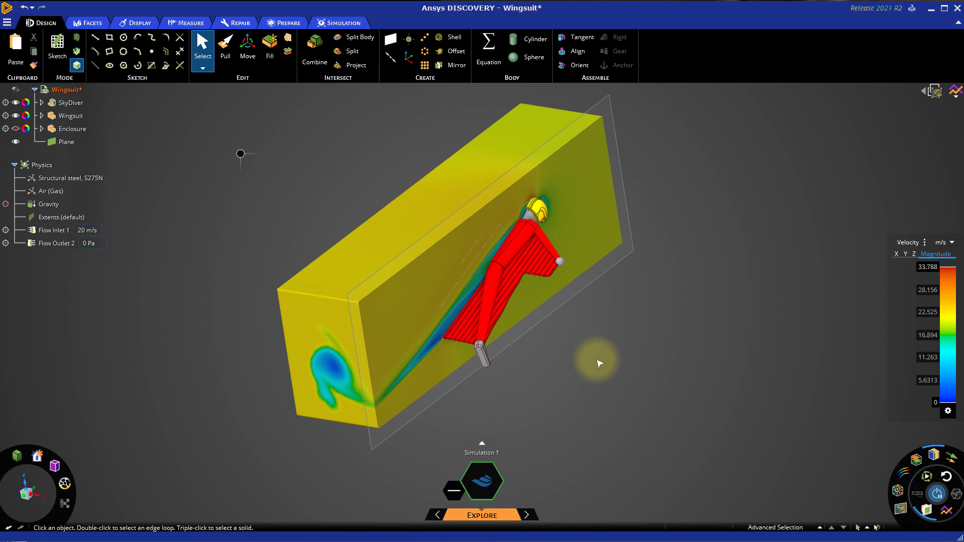
{"action": "mouse_move", "coordinate": [549, 375]}
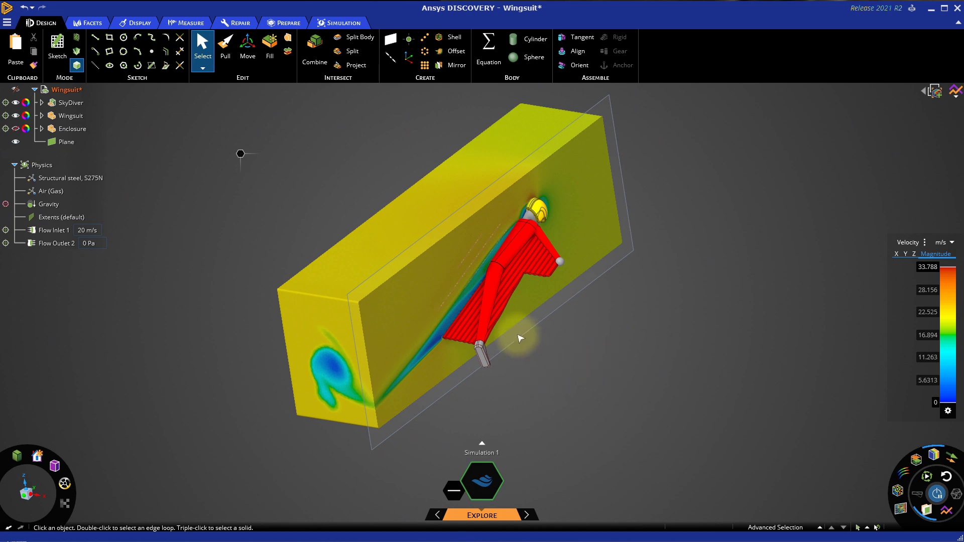
Clip the model at the Plane to expose the sectional velocity field peaking near 39.6 m/s.
{"action": "right_click", "coordinate": [521, 338]}
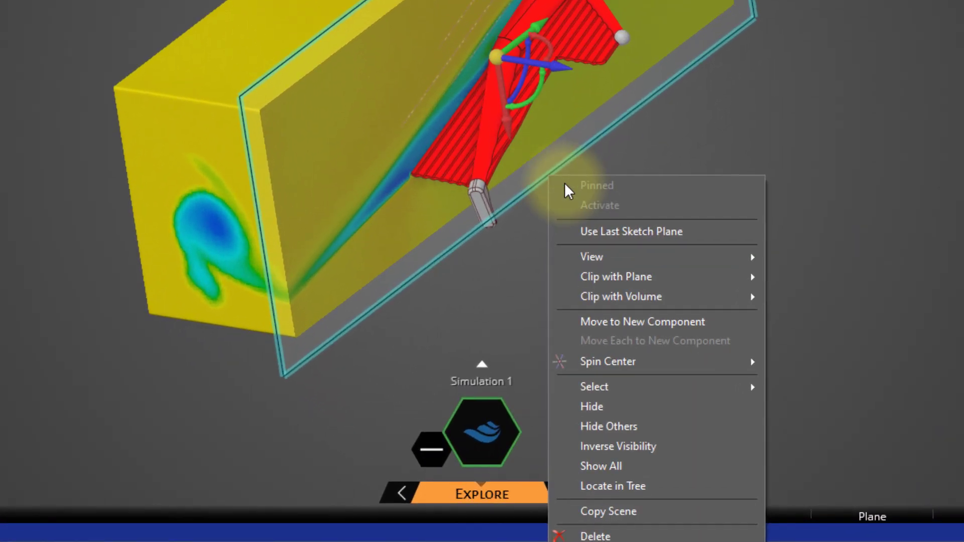
{"action": "mouse_move", "coordinate": [615, 276]}
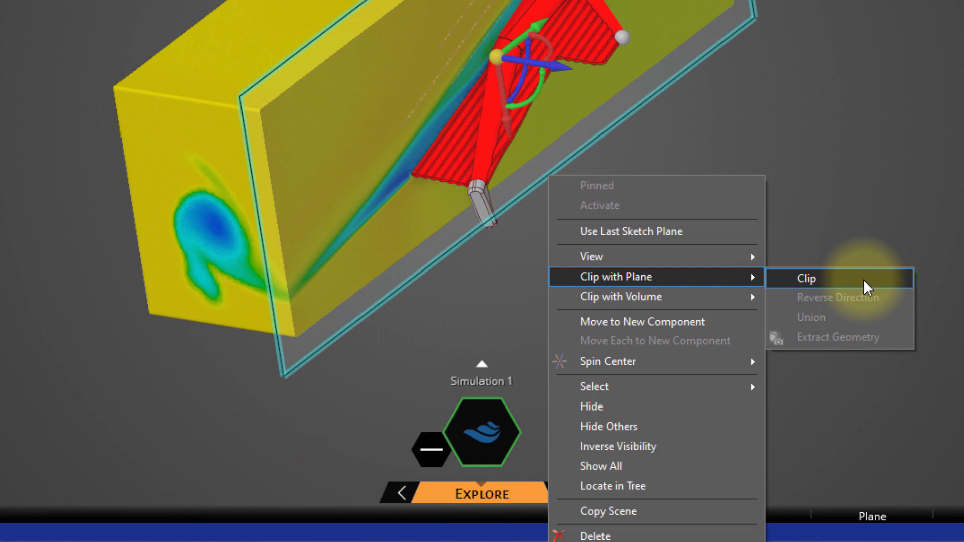
{"action": "left_click", "coordinate": [806, 278]}
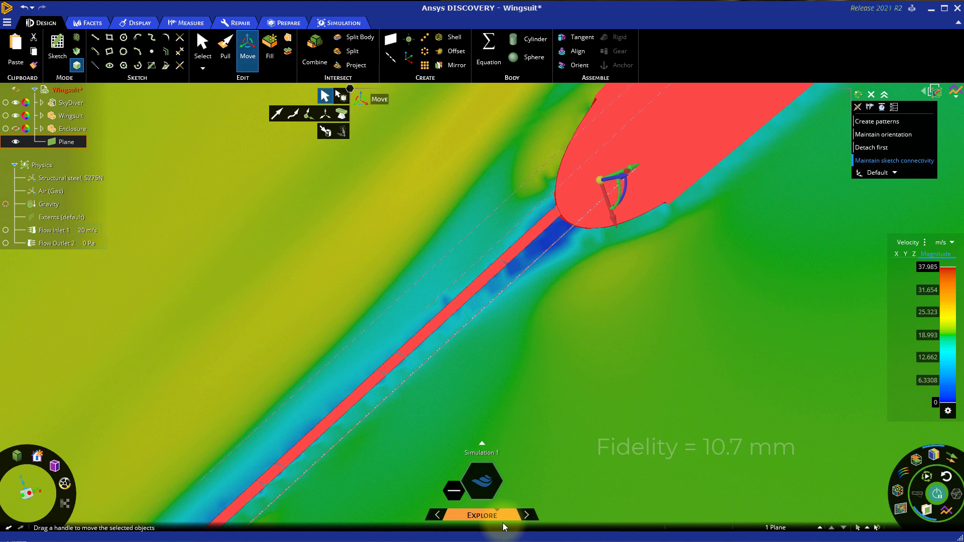
{"action": "left_click", "coordinate": [481, 514]}
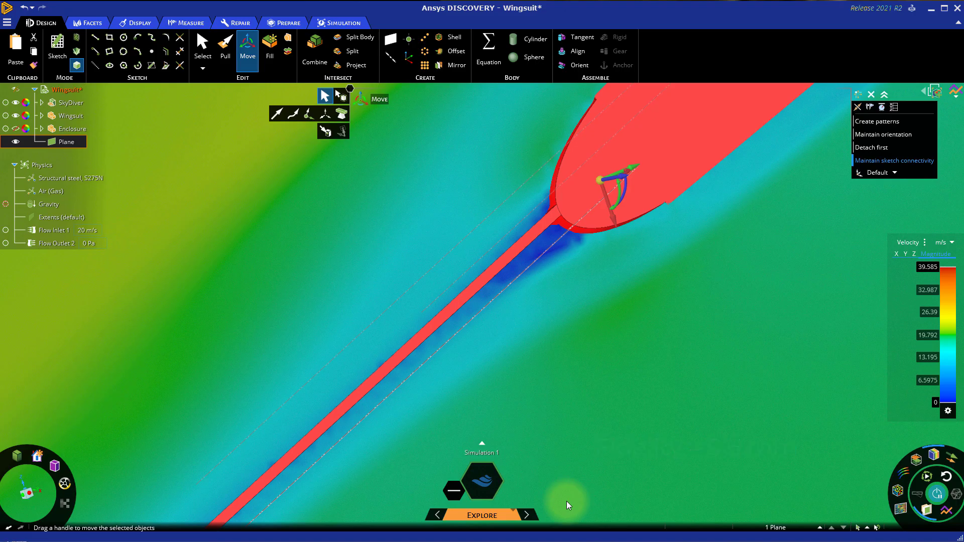
{"action": "mouse_move", "coordinate": [622, 314]}
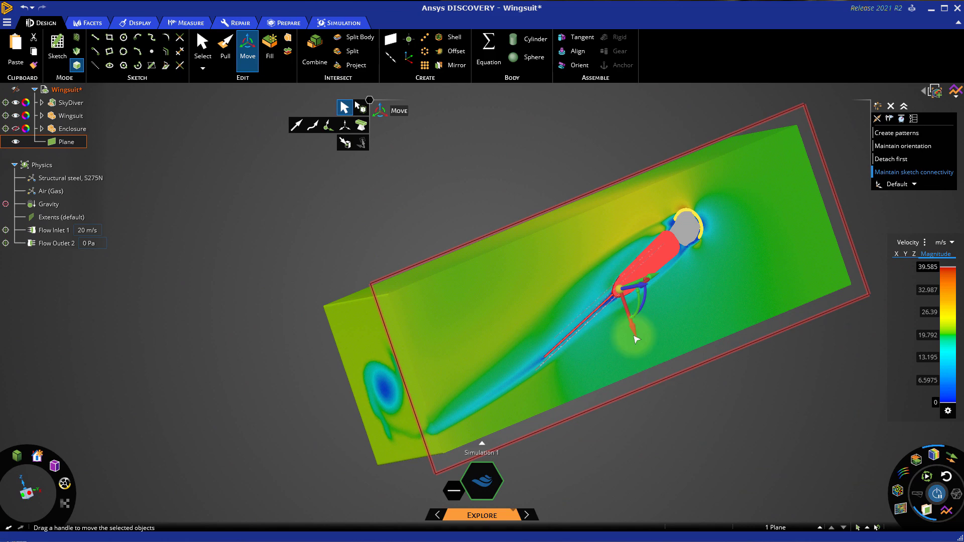
Turn off Clip with Plane so the full enclosure and skydiver show again.
{"action": "right_click", "coordinate": [636, 338]}
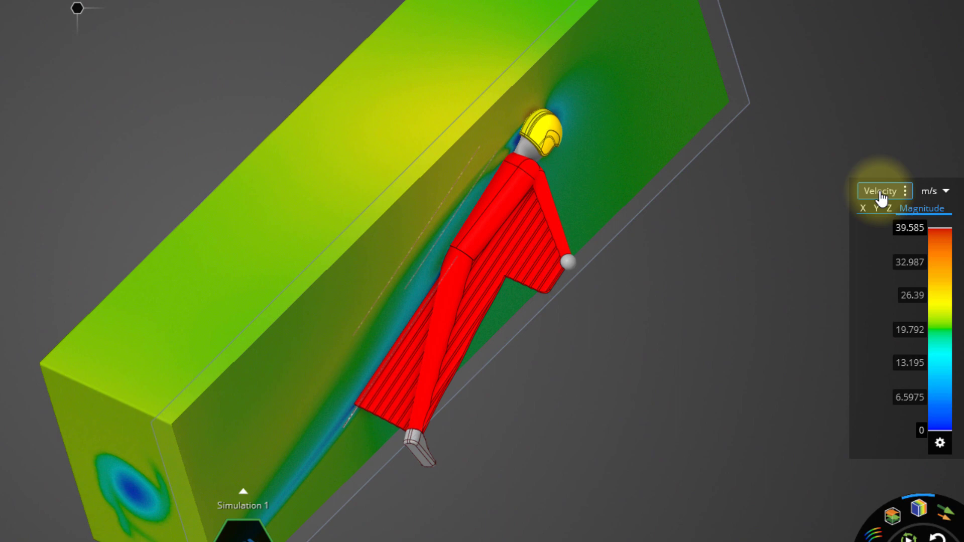
{"action": "left_click", "coordinate": [880, 191]}
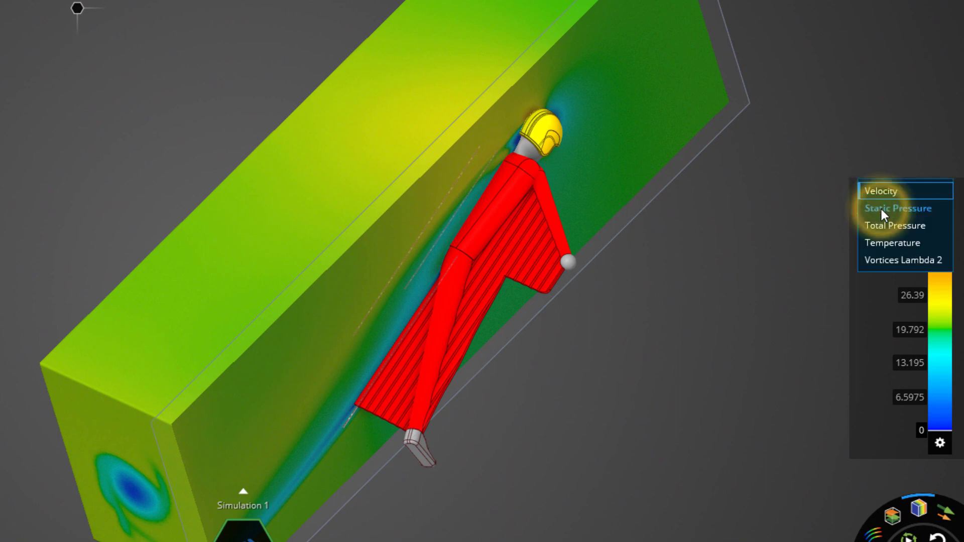
{"action": "left_click", "coordinate": [897, 207]}
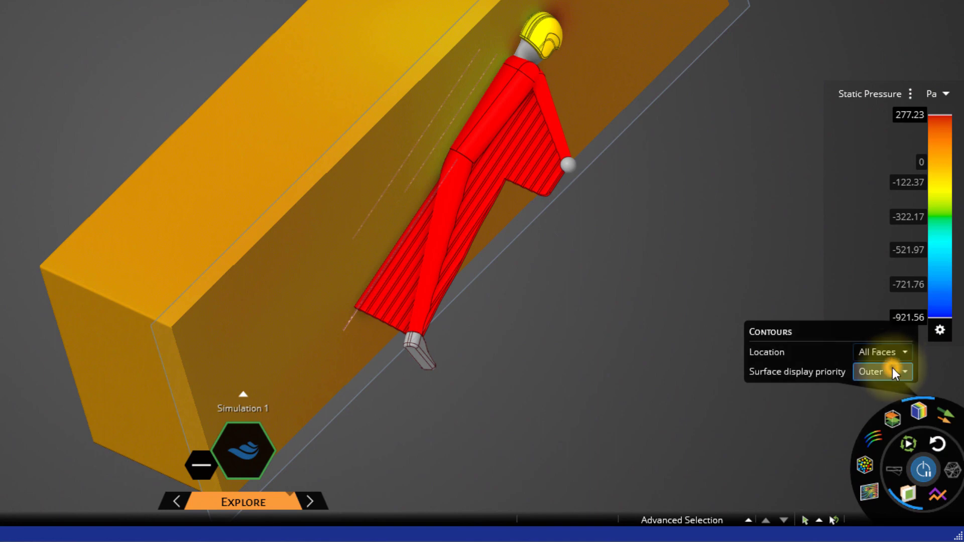
{"action": "left_click", "coordinate": [905, 371]}
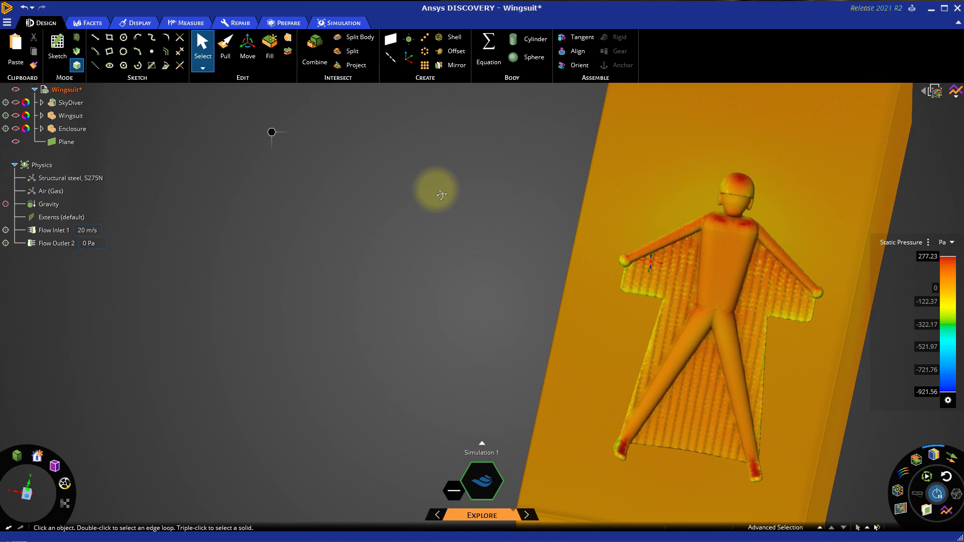
{"action": "left_click_drag", "start_coordinate": [440, 194], "coordinate": [538, 260]}
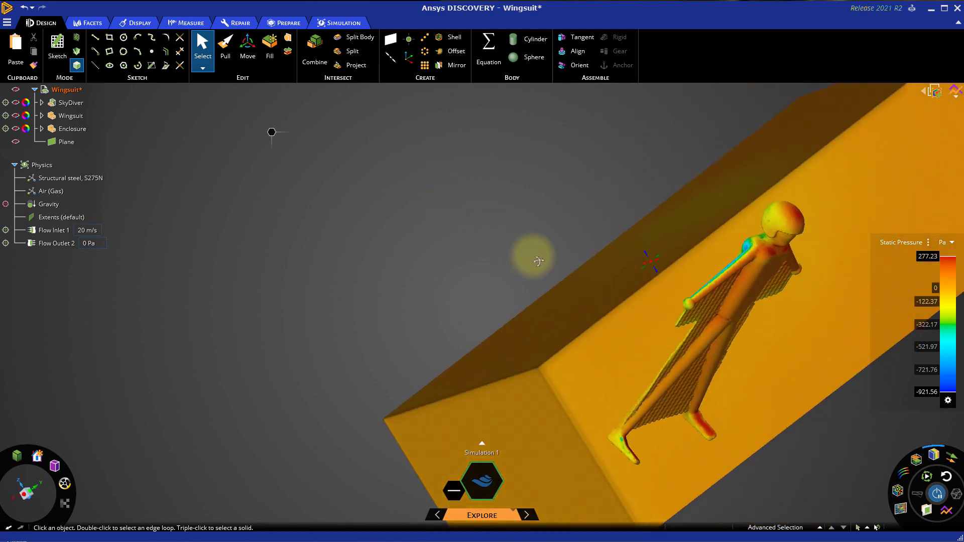
{"action": "left_click_drag", "start_coordinate": [538, 261], "coordinate": [663, 331]}
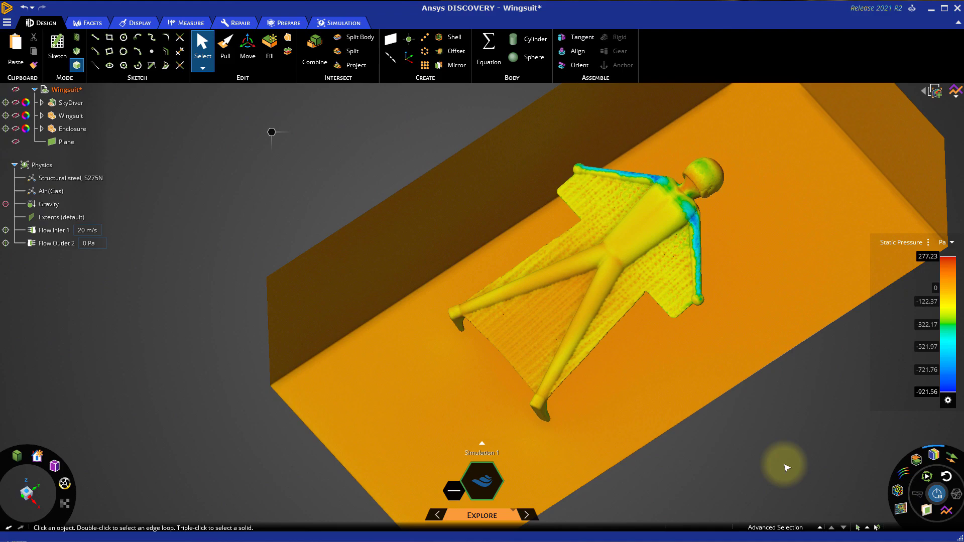
{"action": "left_click_drag", "start_coordinate": [784, 467], "coordinate": [773, 400]}
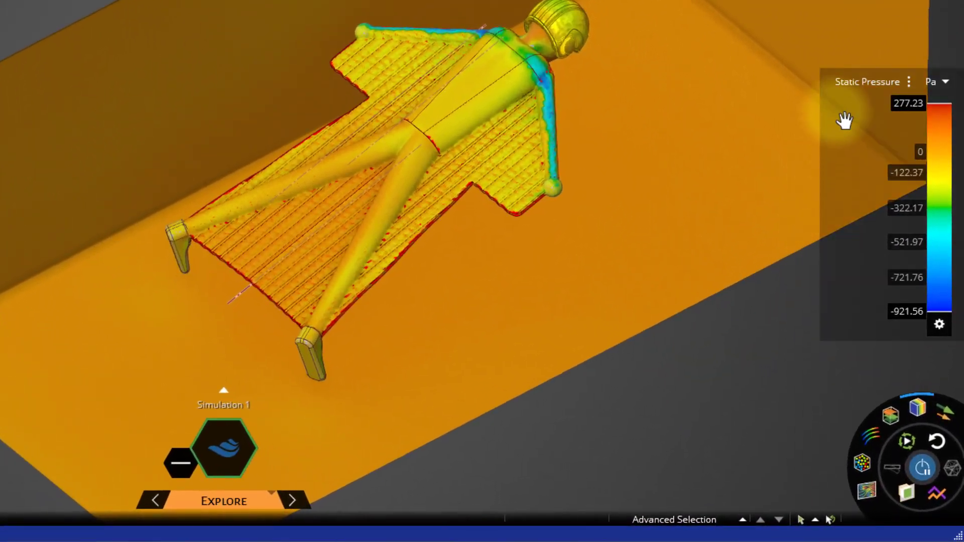
Display Velocity instead of Static Pressure, with contour location set to All Bodies.
{"action": "left_click", "coordinate": [868, 82]}
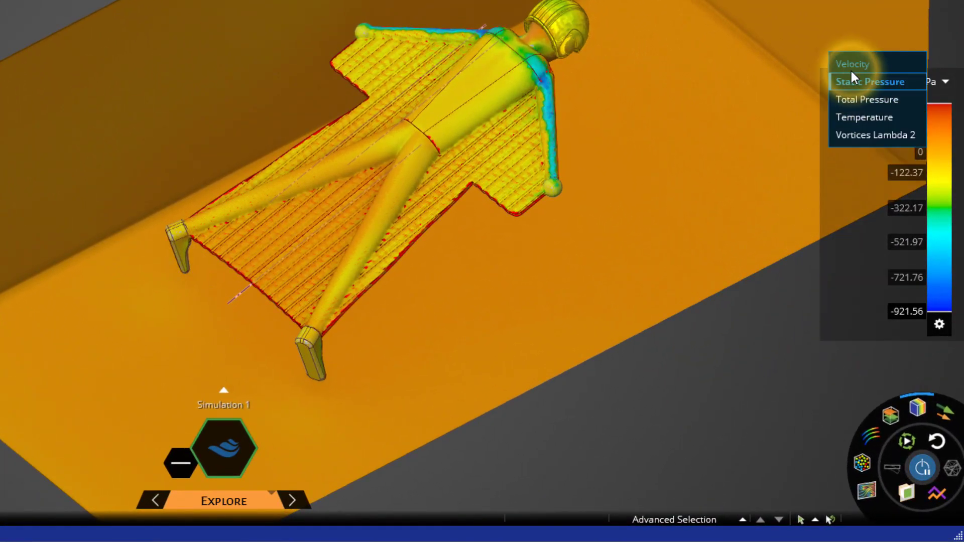
{"action": "left_click", "coordinate": [853, 63]}
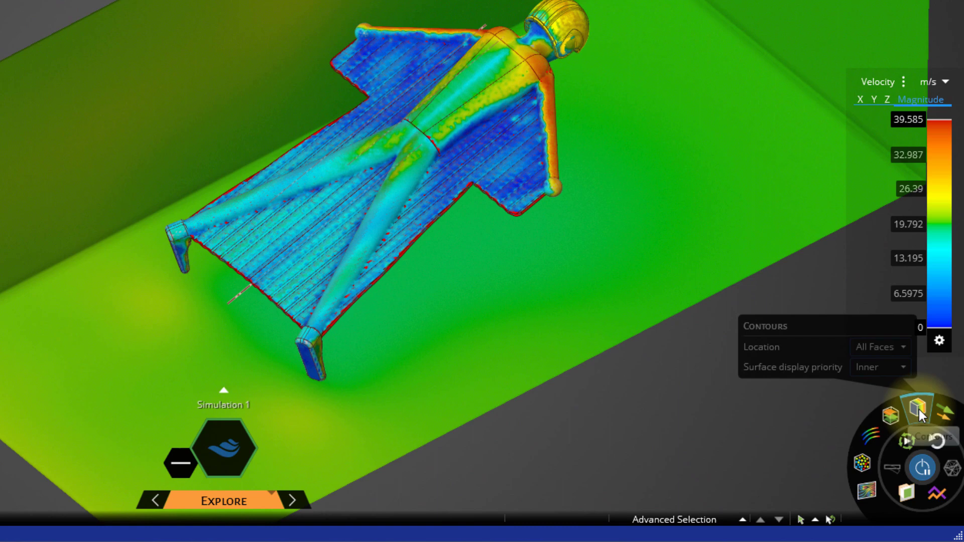
{"action": "left_click", "coordinate": [879, 347]}
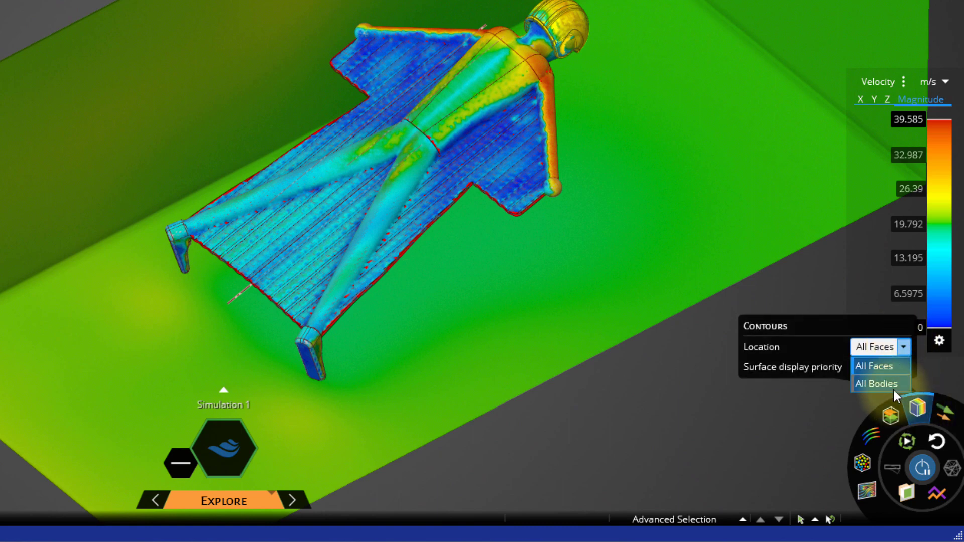
{"action": "left_click", "coordinate": [877, 383]}
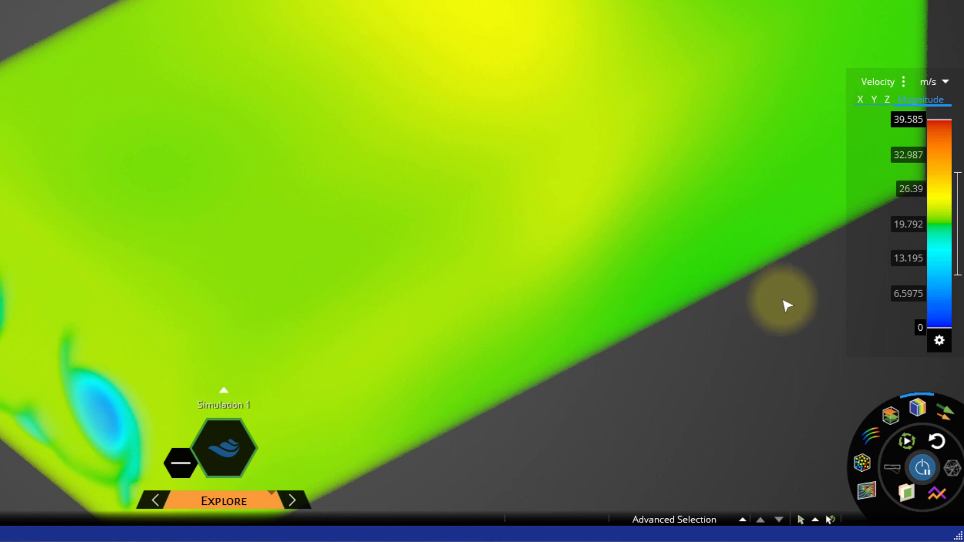
{"action": "mouse_move", "coordinate": [829, 311]}
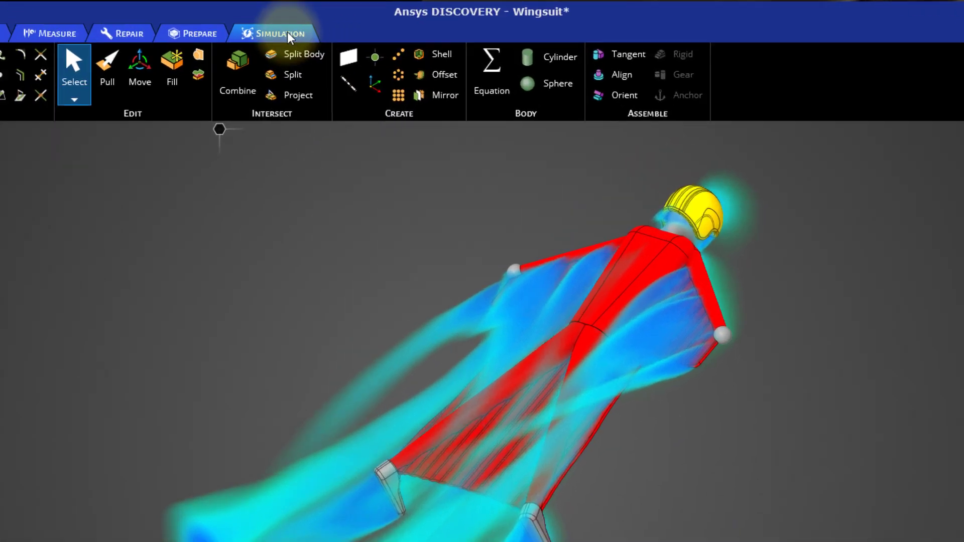
Create a Z-direction Force monitor on the skydiver and wingsuit, reading about 211.73 N.
{"action": "left_click", "coordinate": [273, 33]}
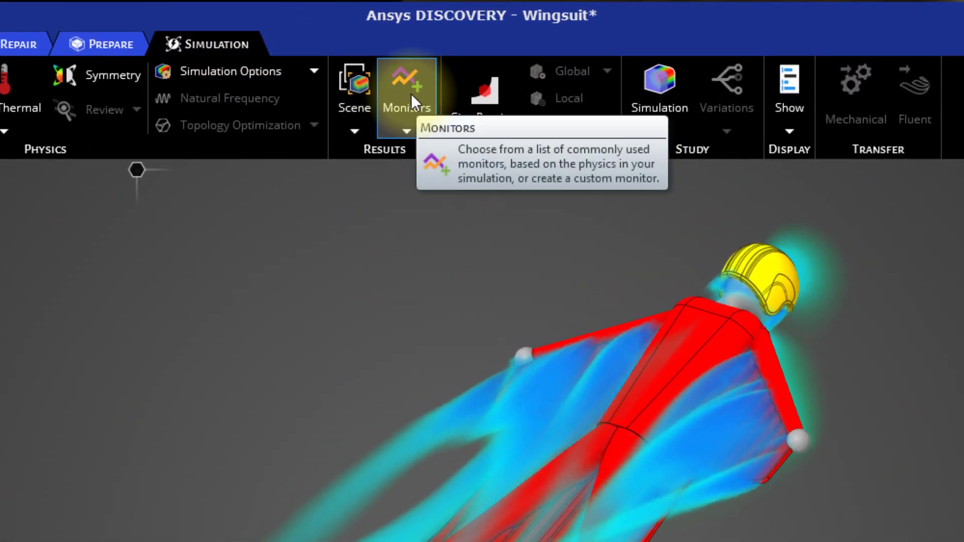
{"action": "left_click", "coordinate": [404, 87]}
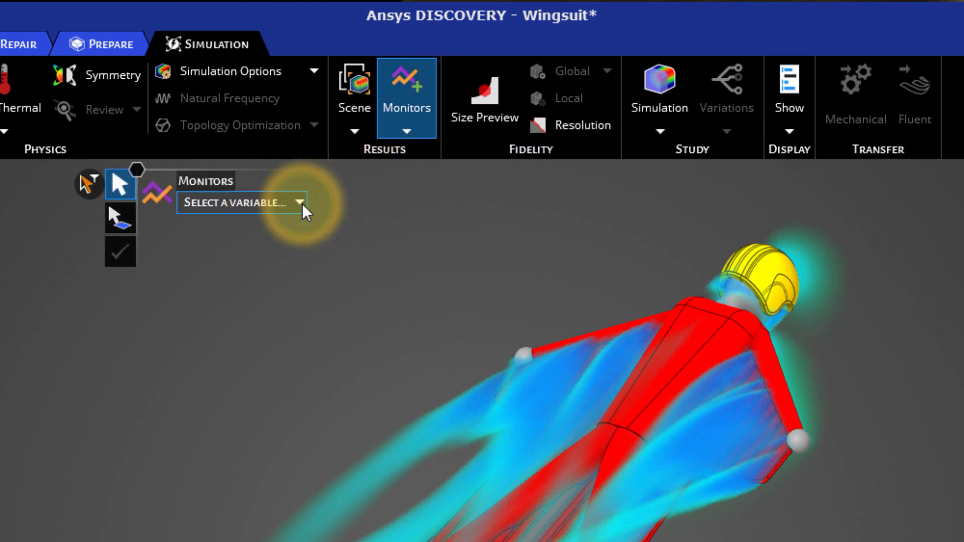
{"action": "left_click", "coordinate": [240, 202]}
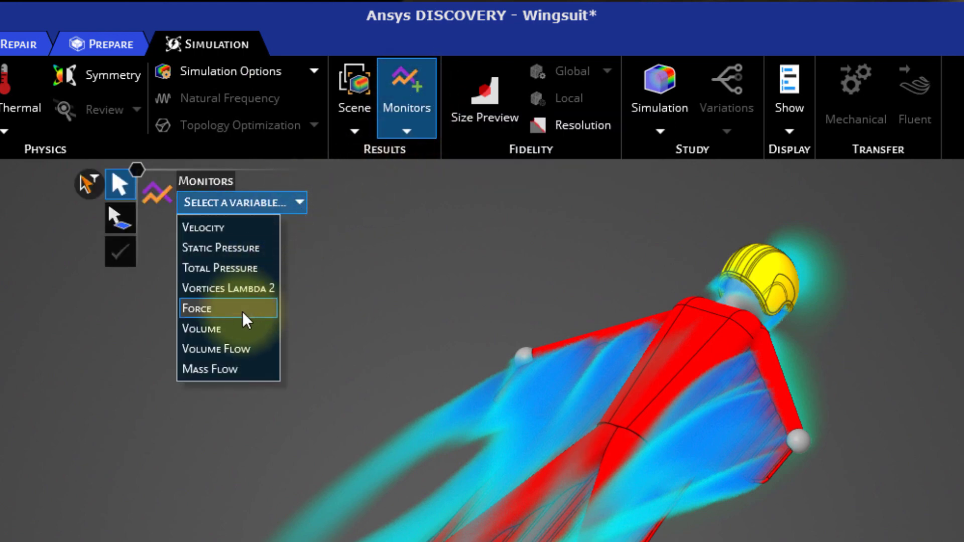
{"action": "left_click", "coordinate": [212, 308]}
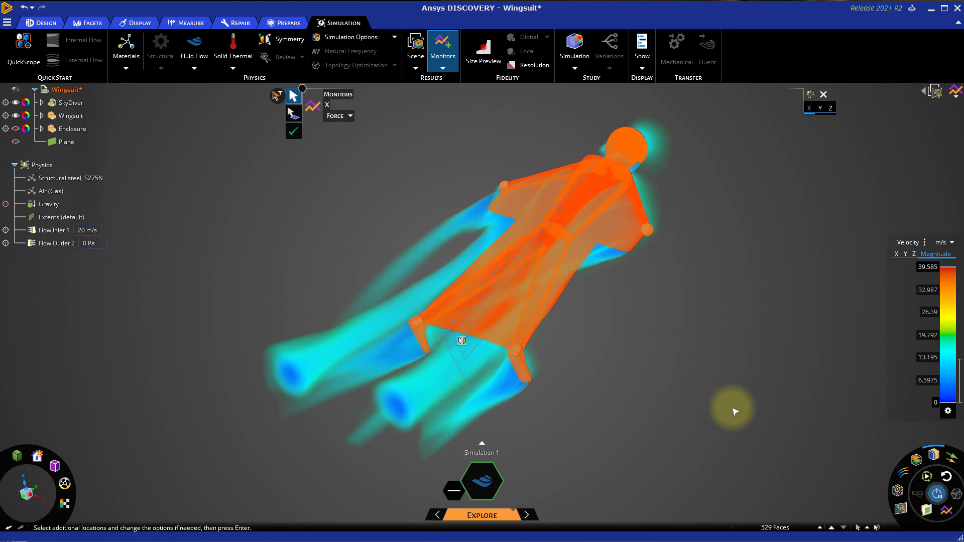
{"action": "mouse_move", "coordinate": [757, 332]}
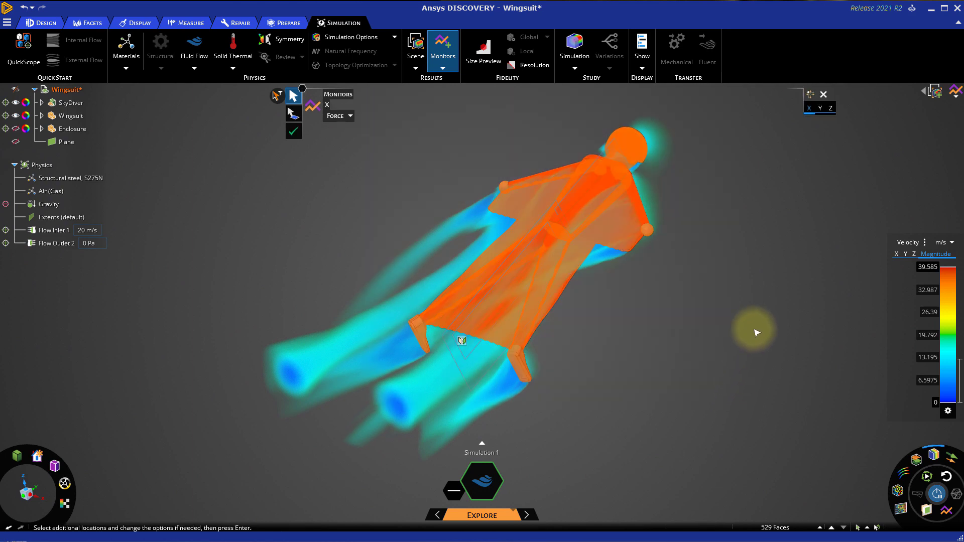
{"action": "mouse_move", "coordinate": [818, 150]}
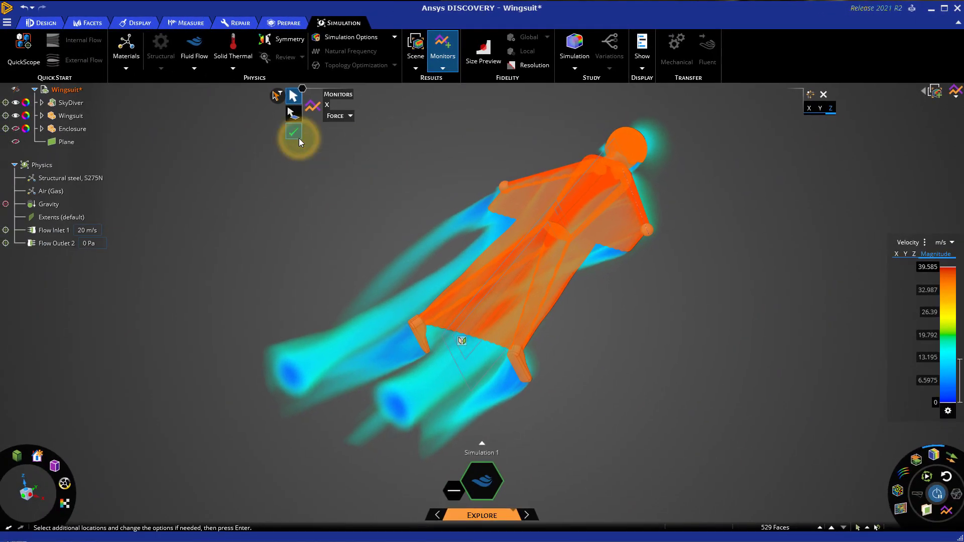
{"action": "left_click", "coordinate": [293, 131]}
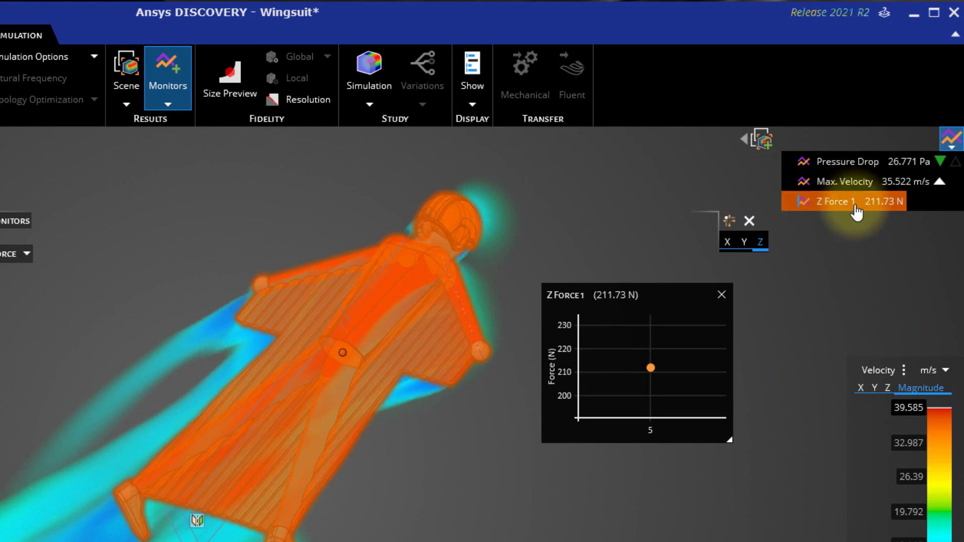
Rename the Z Force 1 monitor to 'Lift', still reading 211.73 N.
{"action": "right_click", "coordinate": [836, 201]}
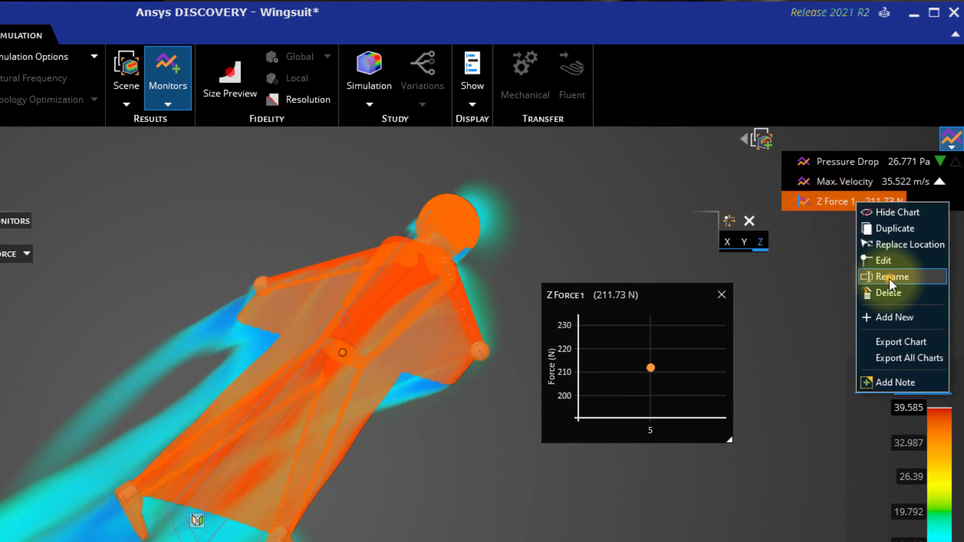
{"action": "left_click", "coordinate": [889, 276]}
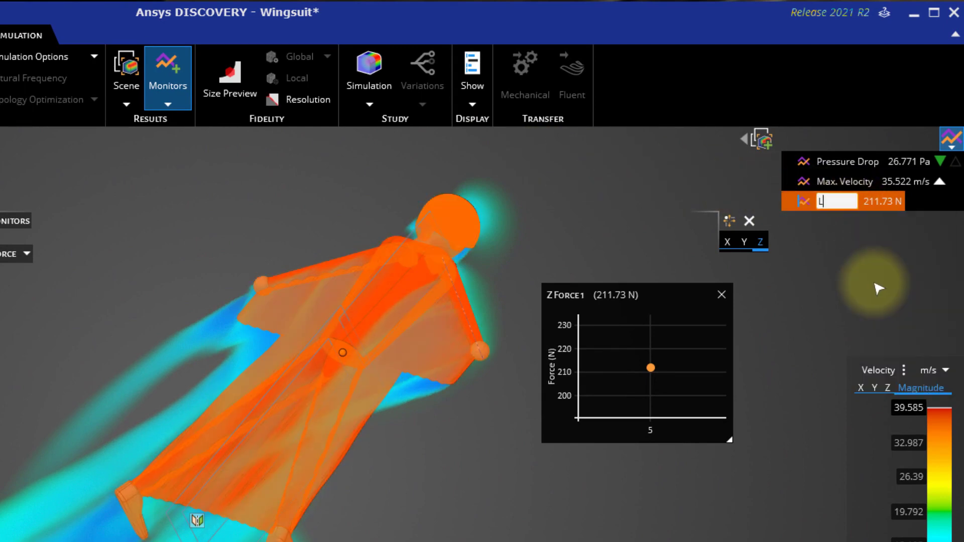
{"action": "type", "text": "ift"}
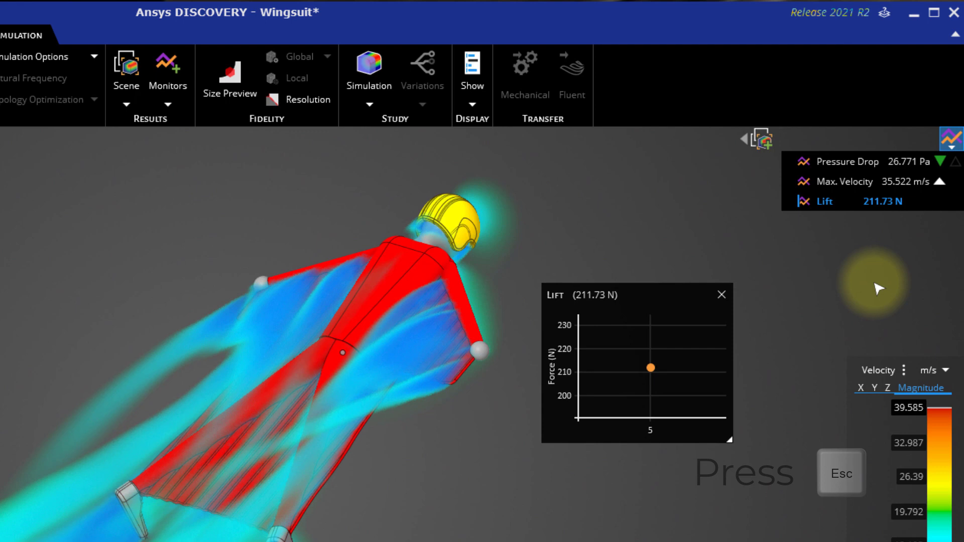
{"action": "key", "text": "Escape"}
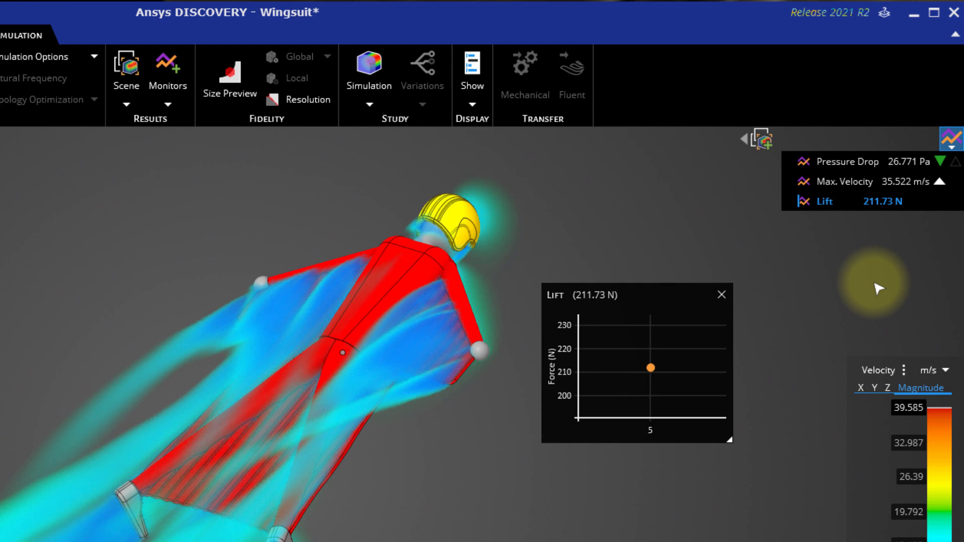
{"action": "mouse_move", "coordinate": [866, 295]}
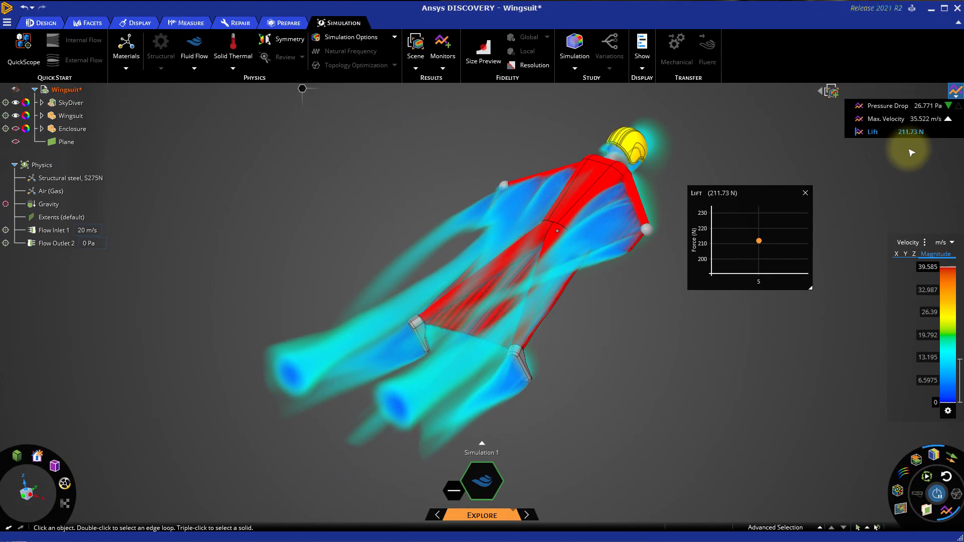
{"action": "mouse_move", "coordinate": [916, 172]}
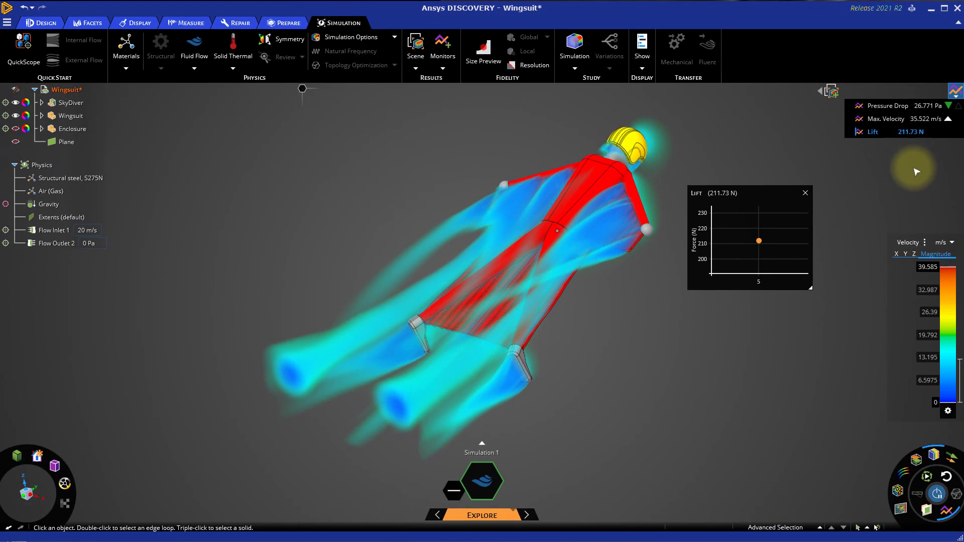